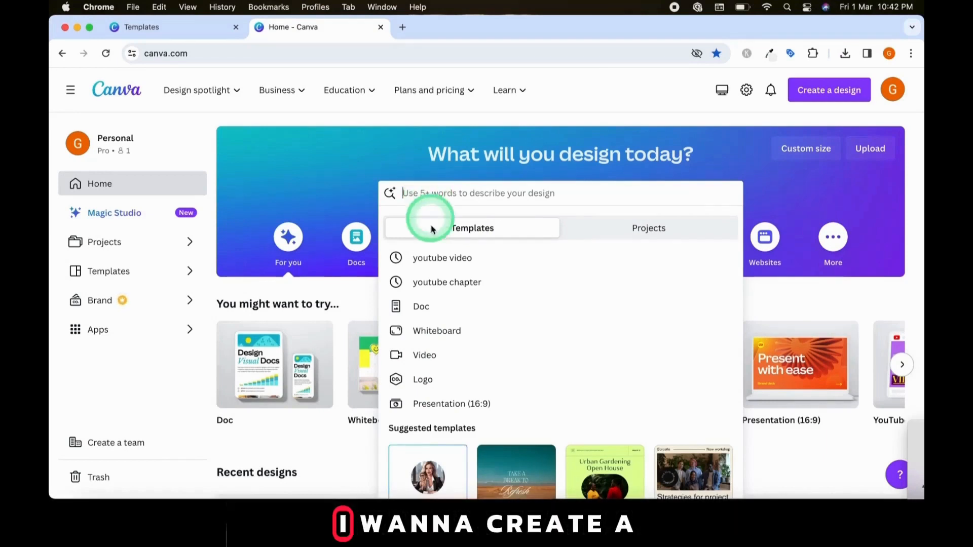
# - Search 'youtube video' templates on the Canva home page and browse the results
pyautogui.click(442, 258)
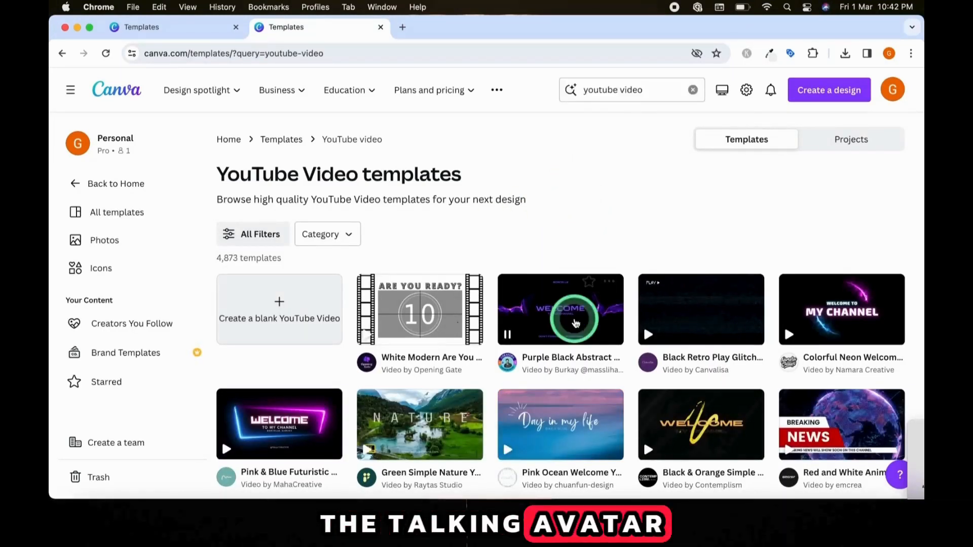
pyautogui.scroll(-3)
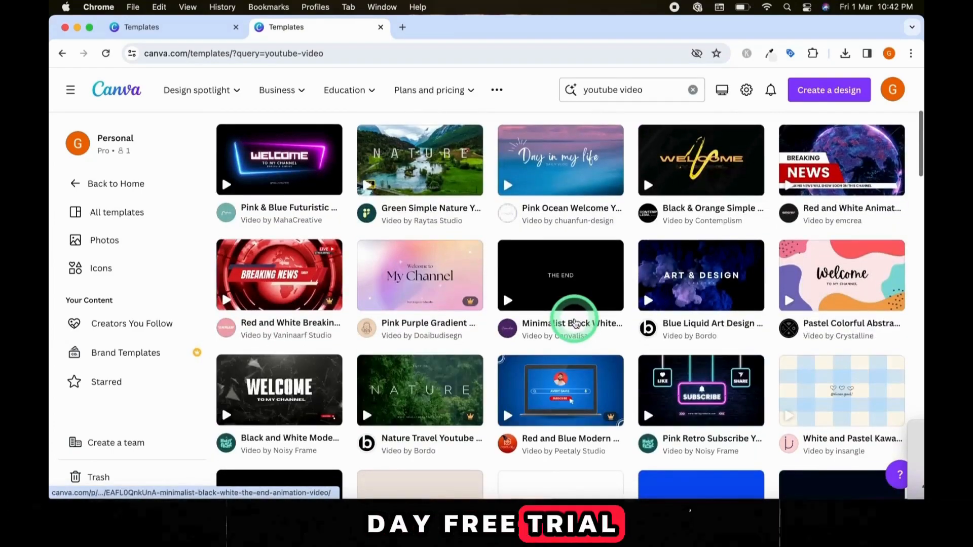
pyautogui.scroll(-3)
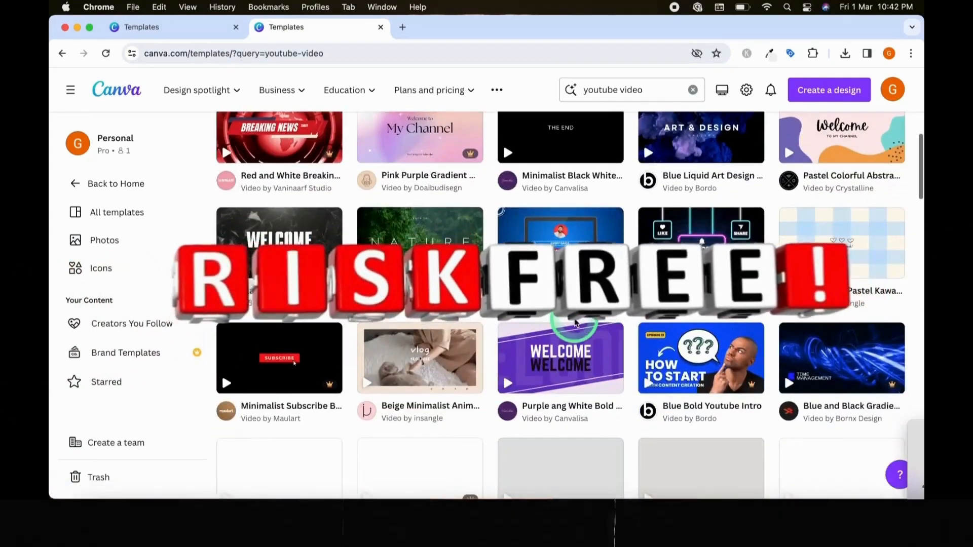
pyautogui.scroll(-3)
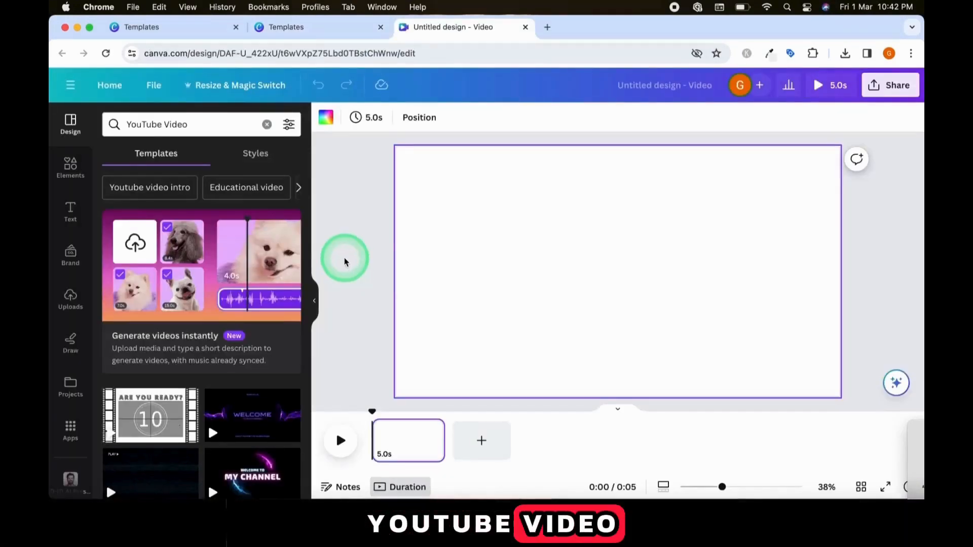
# - Find 'D-id' in Apps and launch the D-ID AI Presenters app
pyautogui.click(70, 426)
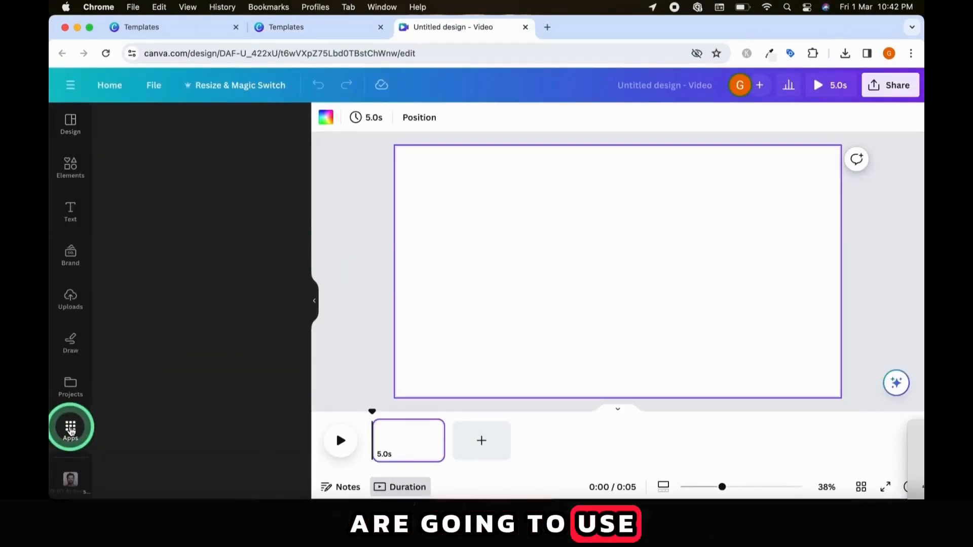
pyautogui.click(70, 427)
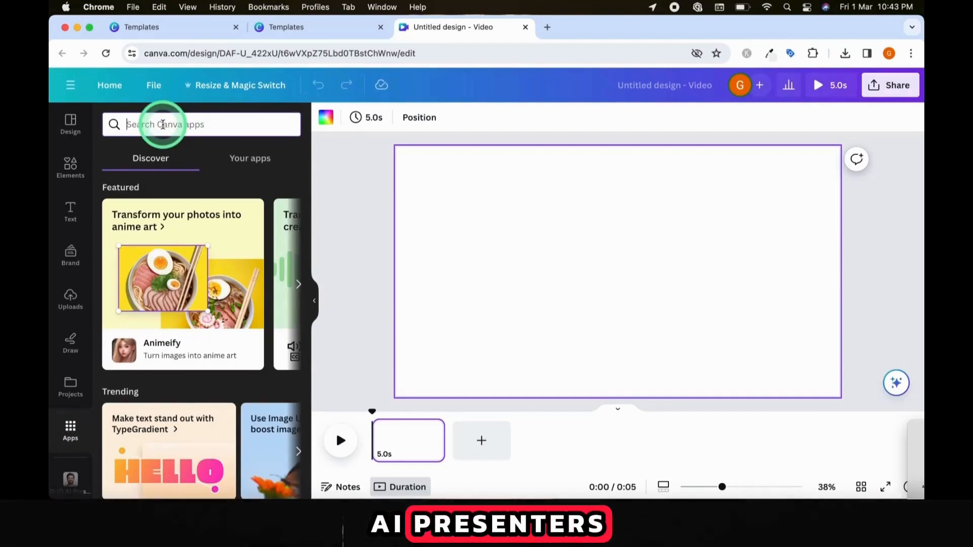
pyautogui.write('D-id')
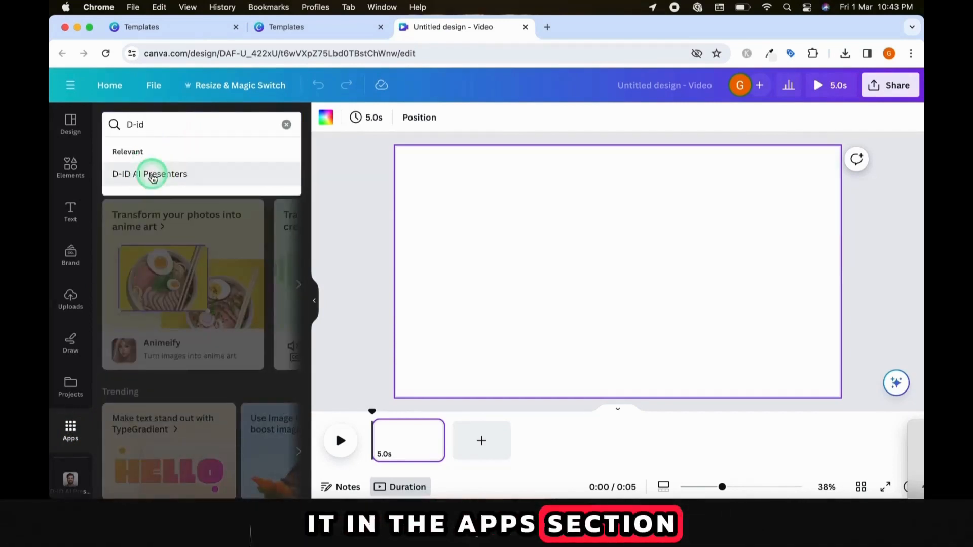
pyautogui.click(149, 174)
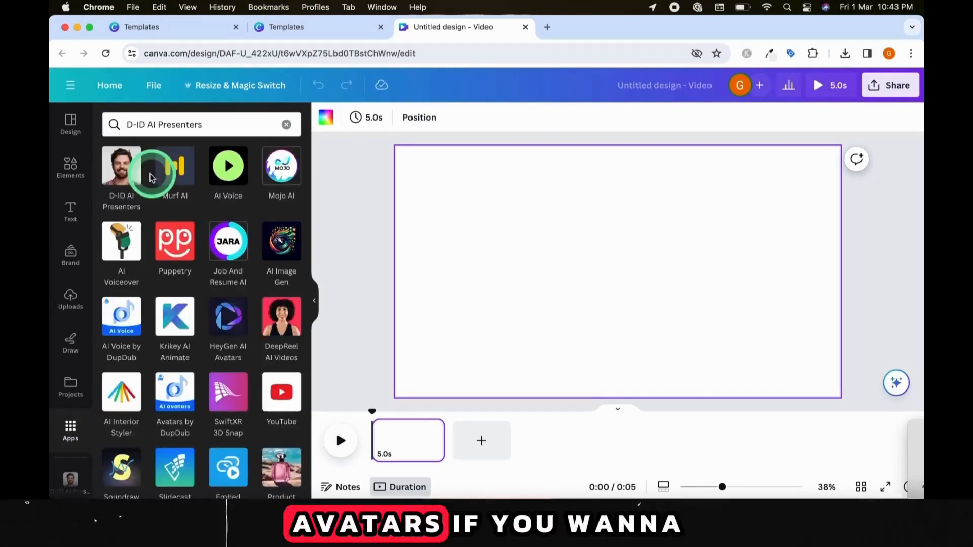
pyautogui.click(122, 174)
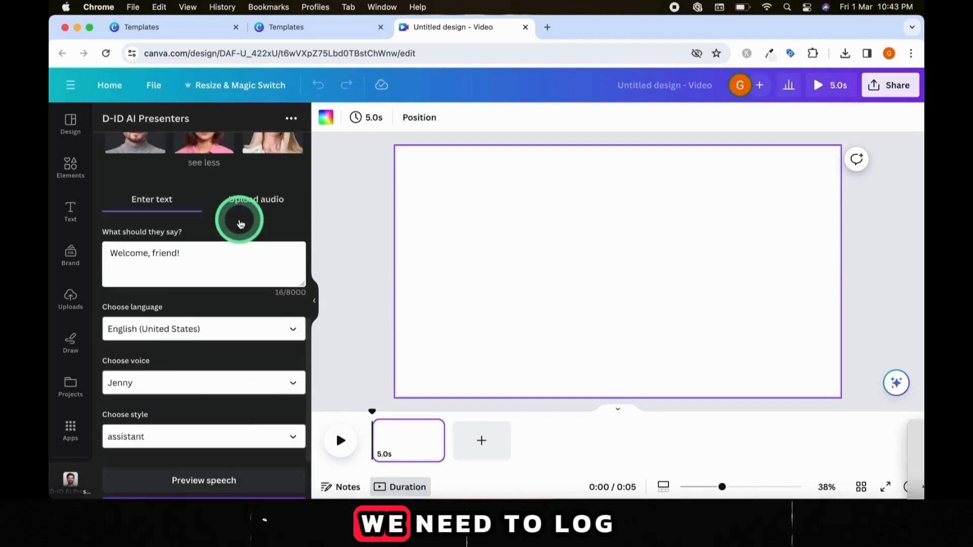
# - Sign in and connect the D-ID account to Canva, dismissing the success message
pyautogui.scroll(-3)
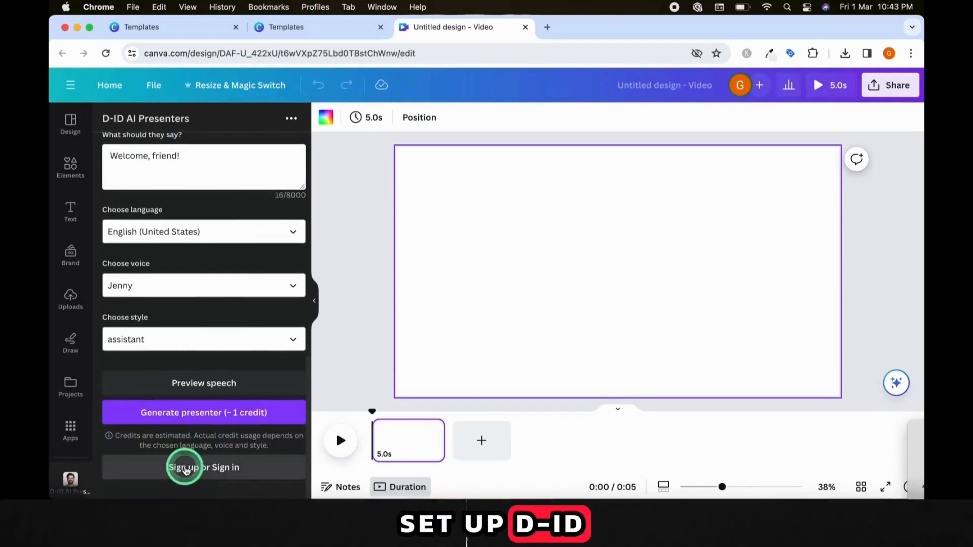
pyautogui.click(204, 468)
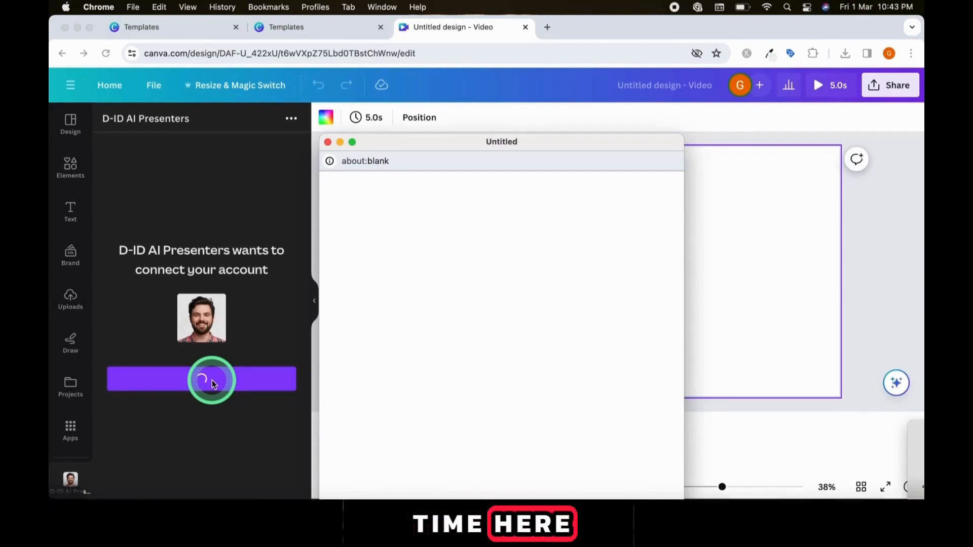
pyautogui.click(201, 379)
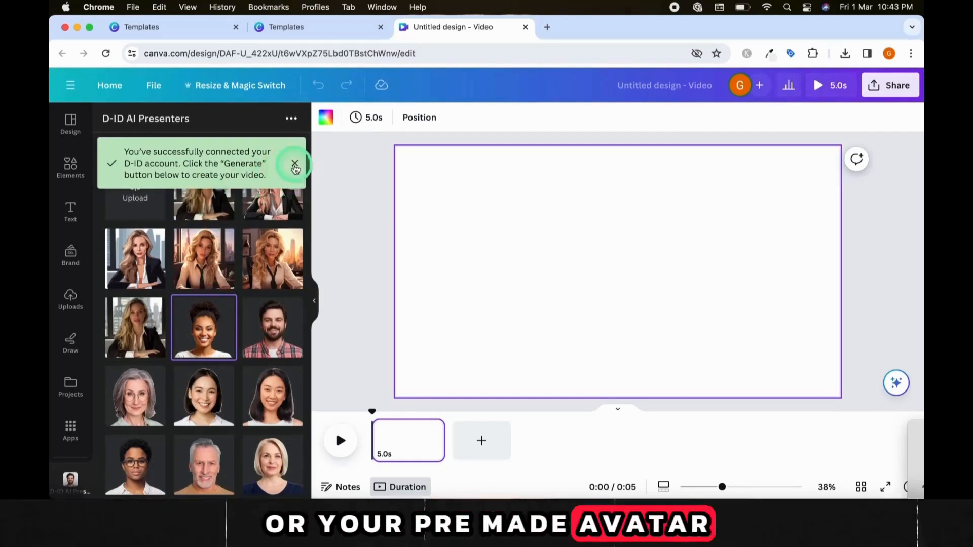
pyautogui.click(293, 165)
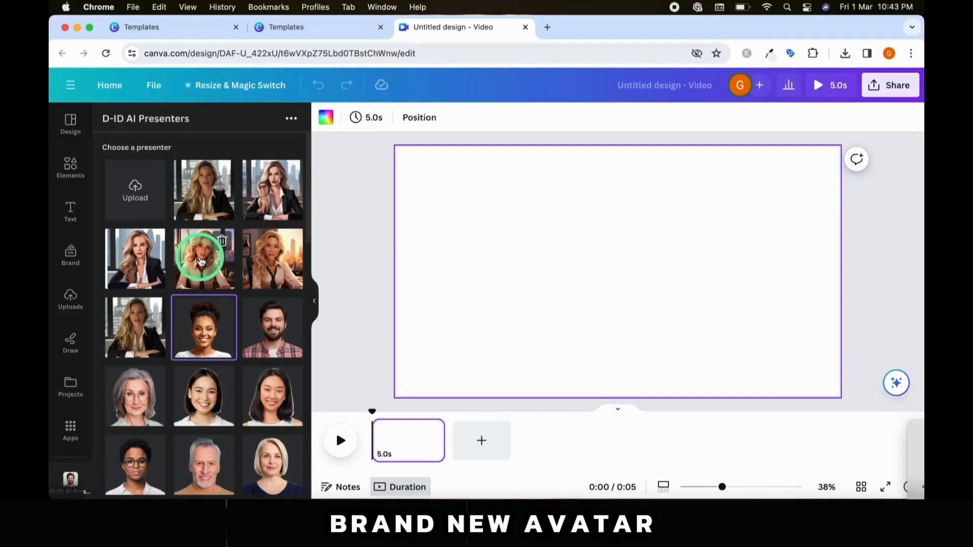
# - Launch DALL·E from Apps and enter the brown-haired boy in a YouTube studio prompt
pyautogui.write('Da')
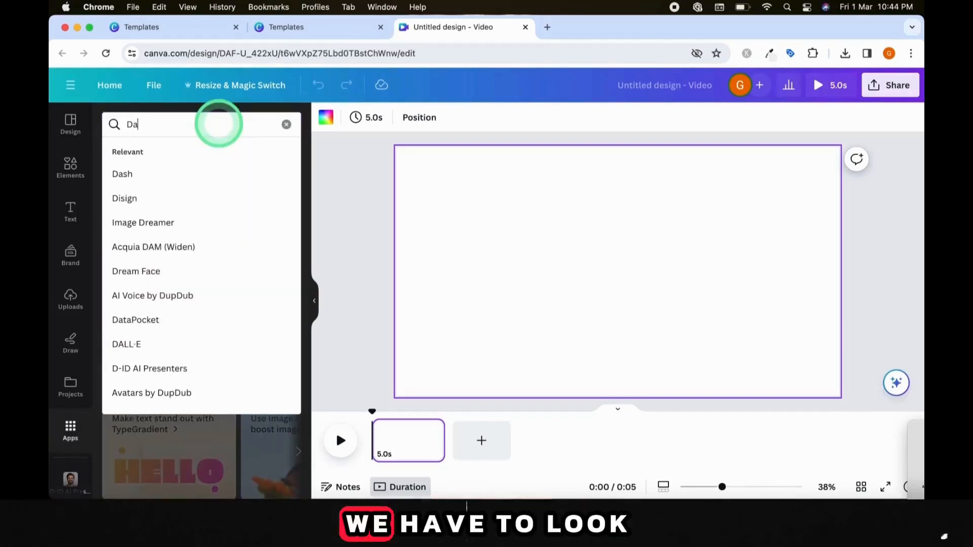
pyautogui.write('ll')
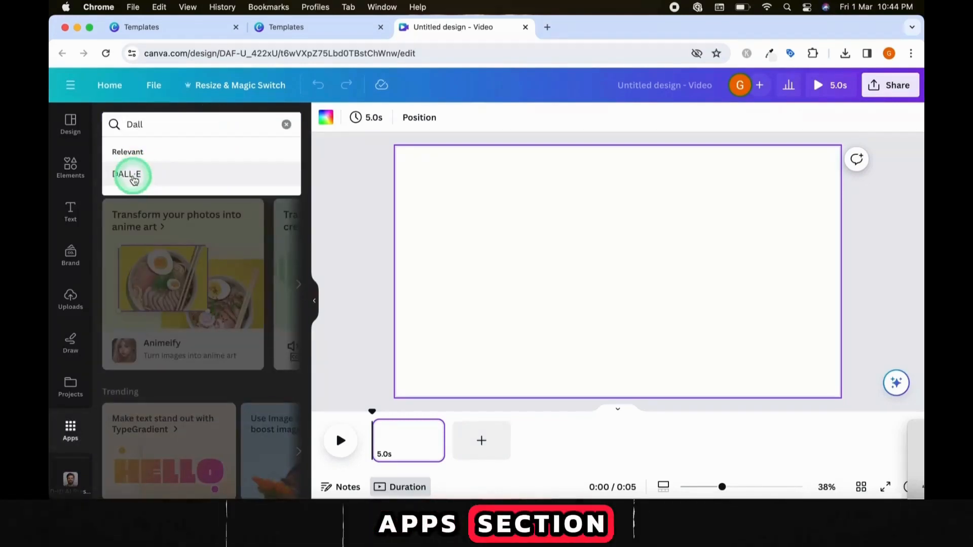
pyautogui.click(127, 174)
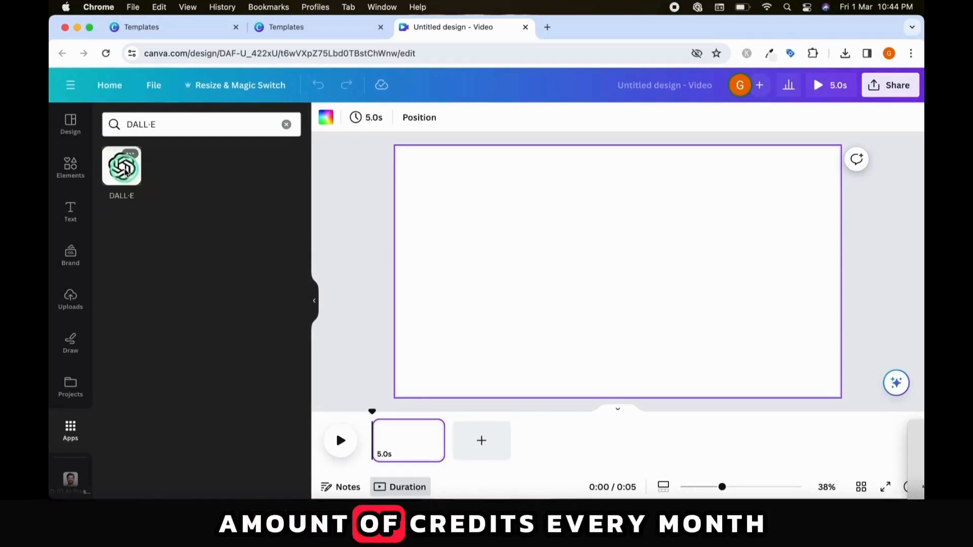
pyautogui.click(122, 166)
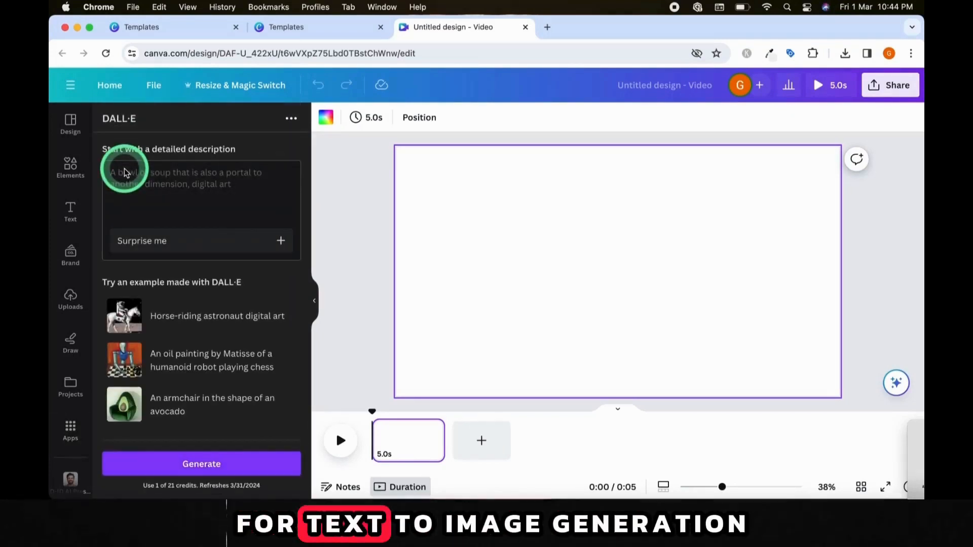
pyautogui.write("Brown hair boy sitting in a YouTube studio surrounded by equipment, facing the camera straight on, dressed professionally, he's in the middle of the picture, cartoon style.")
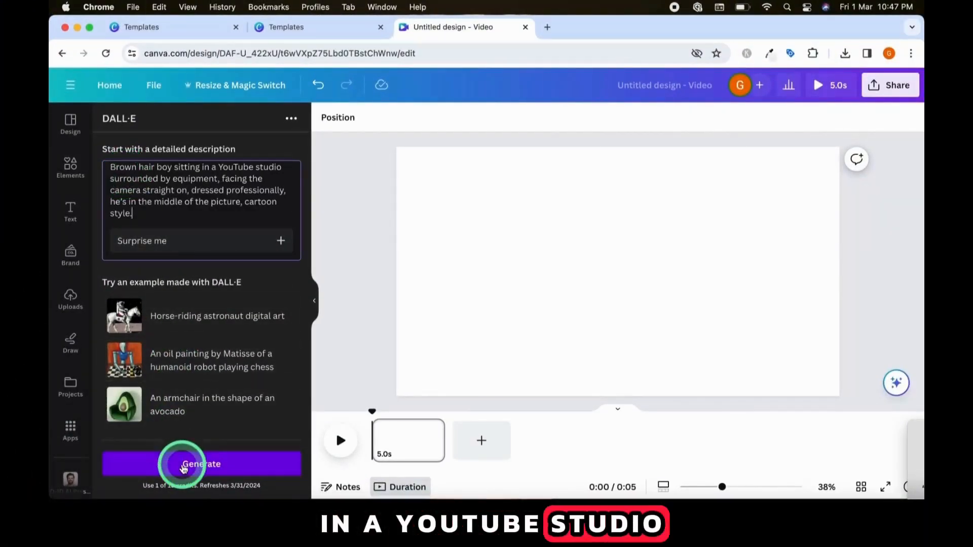
# - Generate the boy images, place the second result on the page and resize it to fit
pyautogui.click(202, 464)
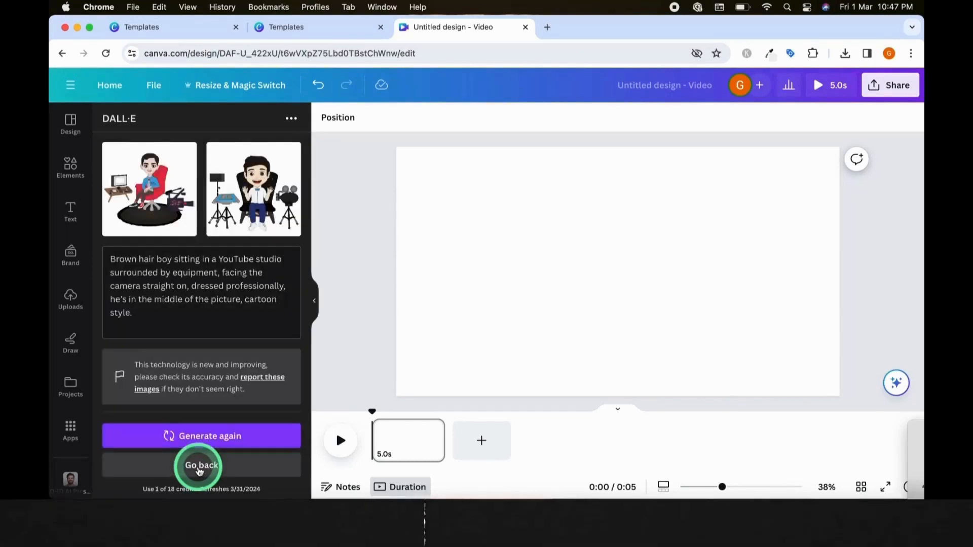
pyautogui.click(254, 188)
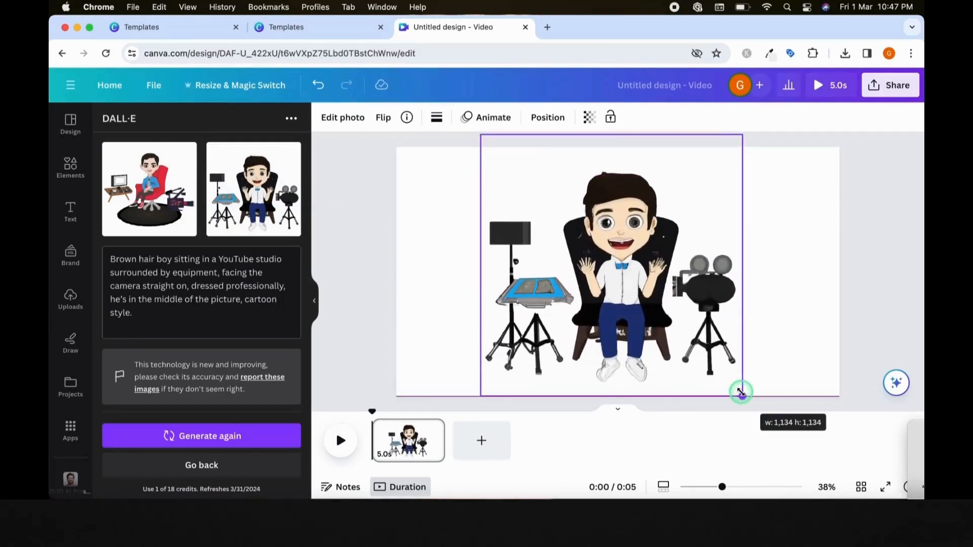
pyautogui.click(149, 188)
pyautogui.write('cartoo')
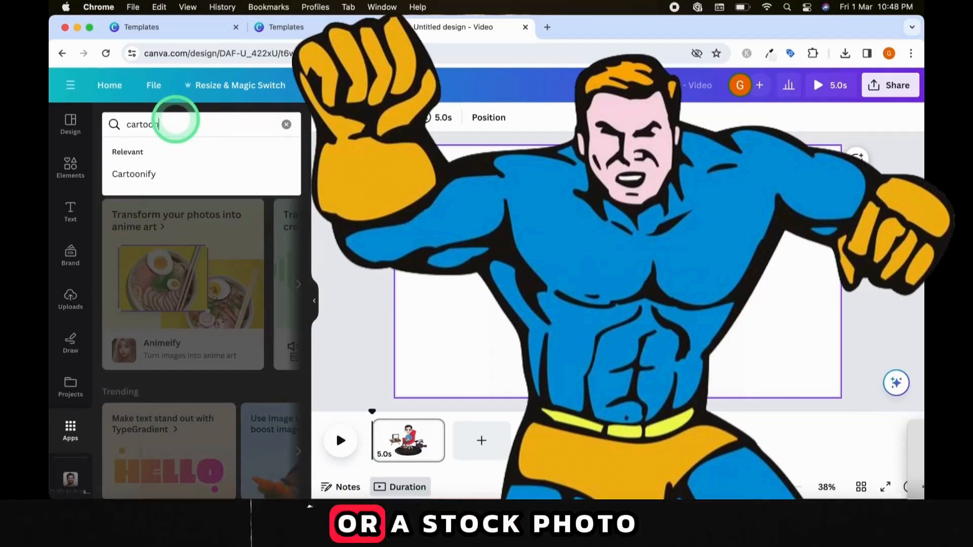
# - Launch the Cartoonify app and choose cutout.png as the photo to cartoonify
pyautogui.click(133, 174)
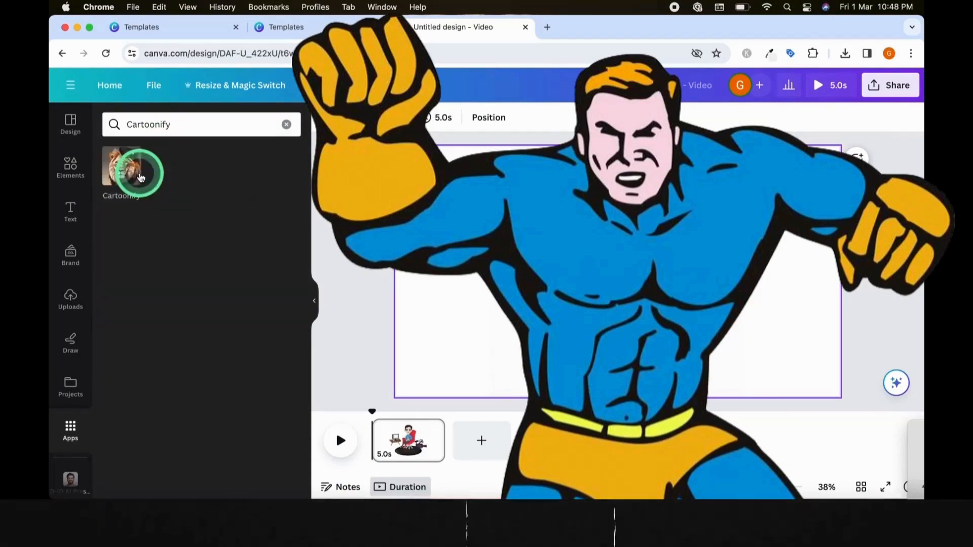
pyautogui.click(136, 173)
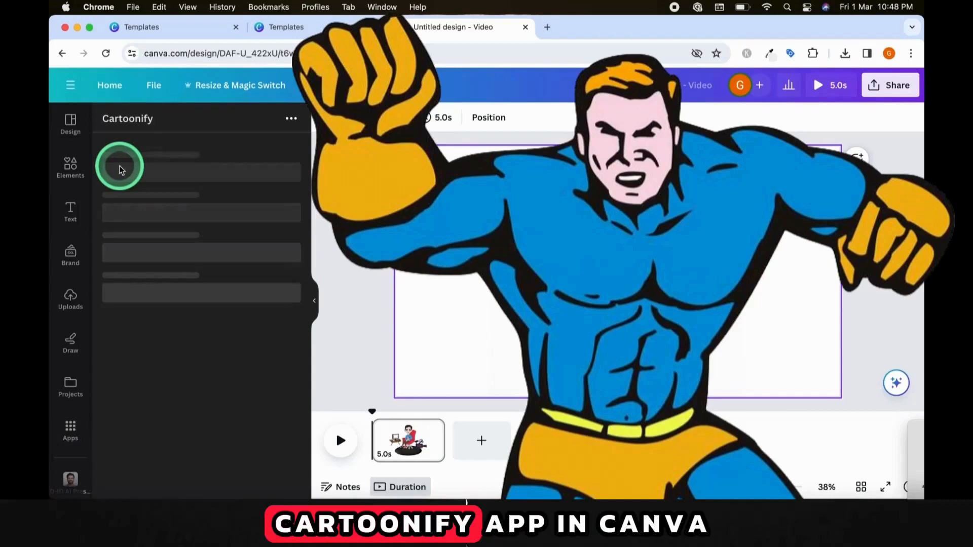
pyautogui.click(207, 196)
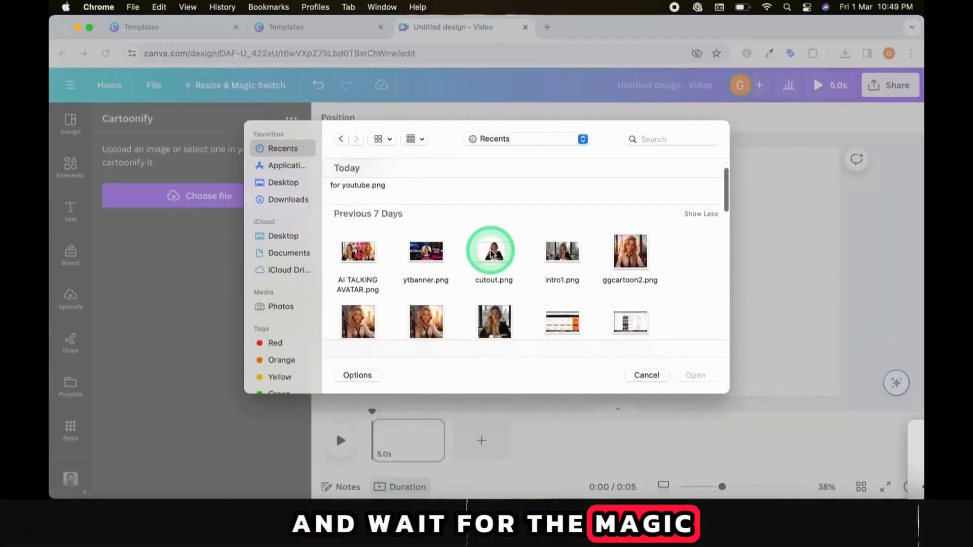
pyautogui.click(695, 375)
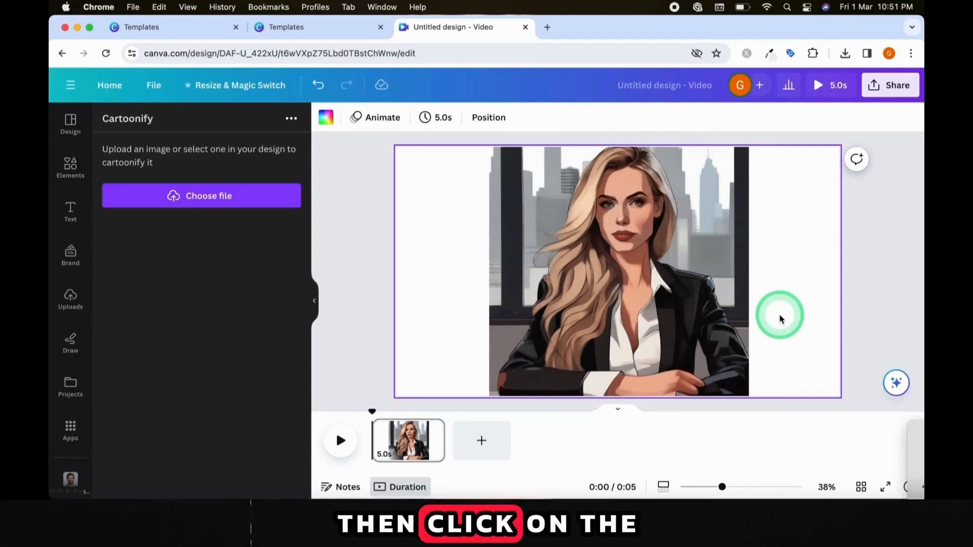
# - Magic Expand the businesswoman picture to the whole page, keeping the flowers-on-left result
pyautogui.click(624, 232)
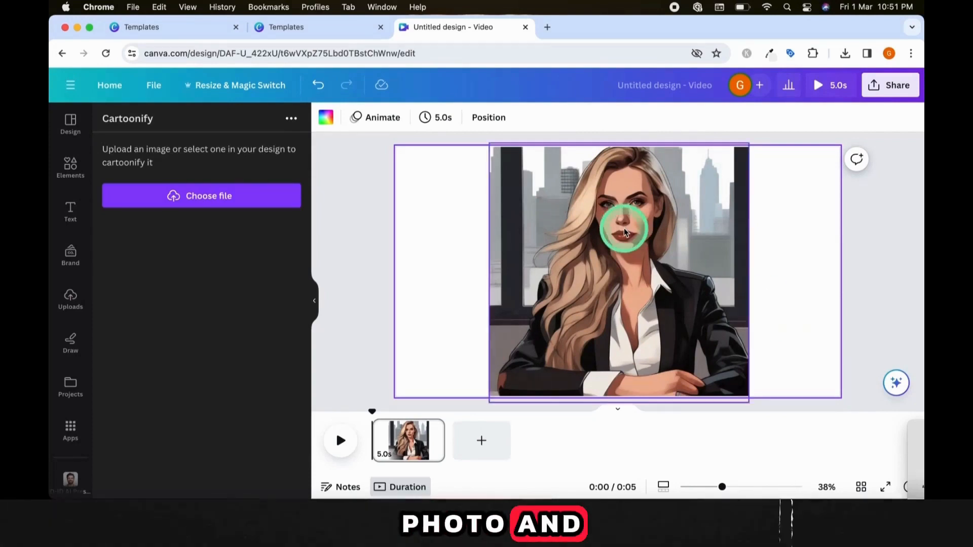
pyautogui.click(618, 232)
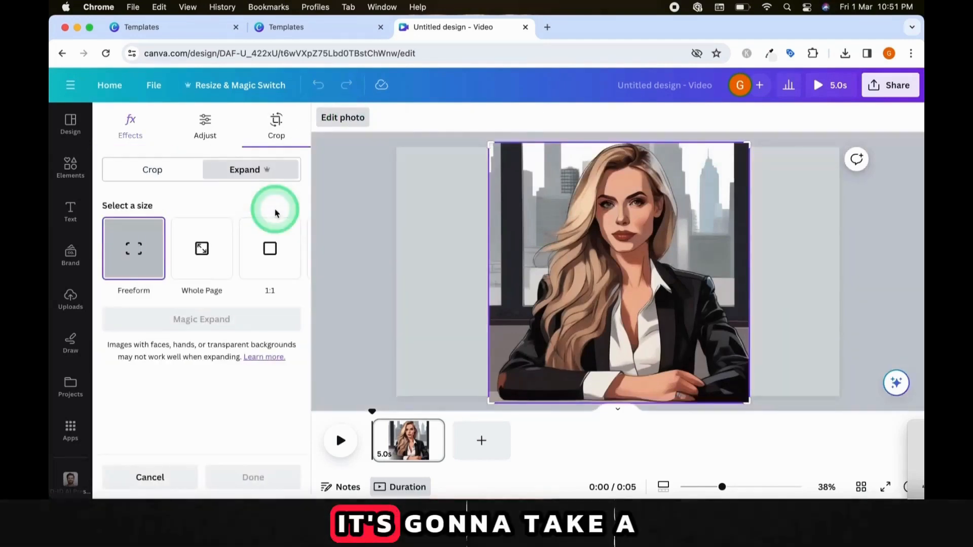
pyautogui.click(201, 318)
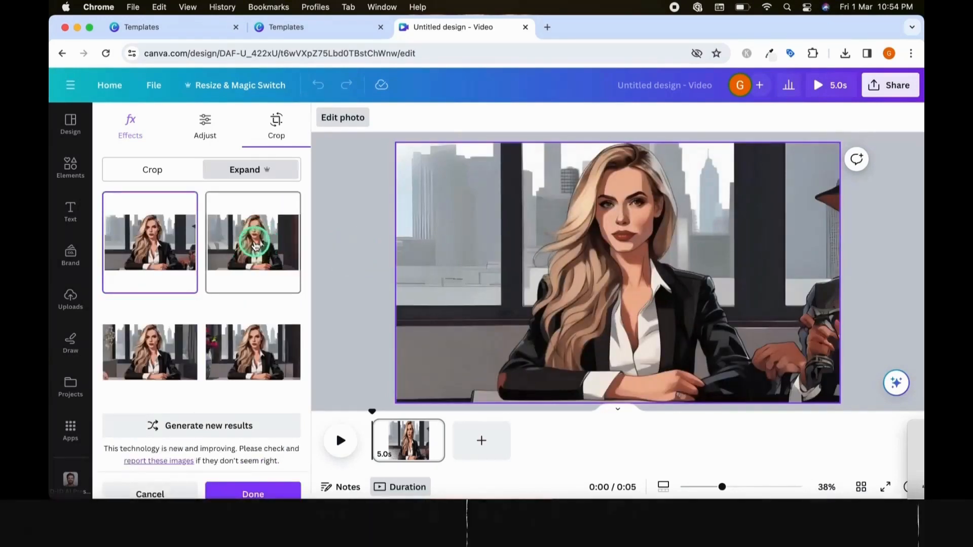
pyautogui.click(150, 351)
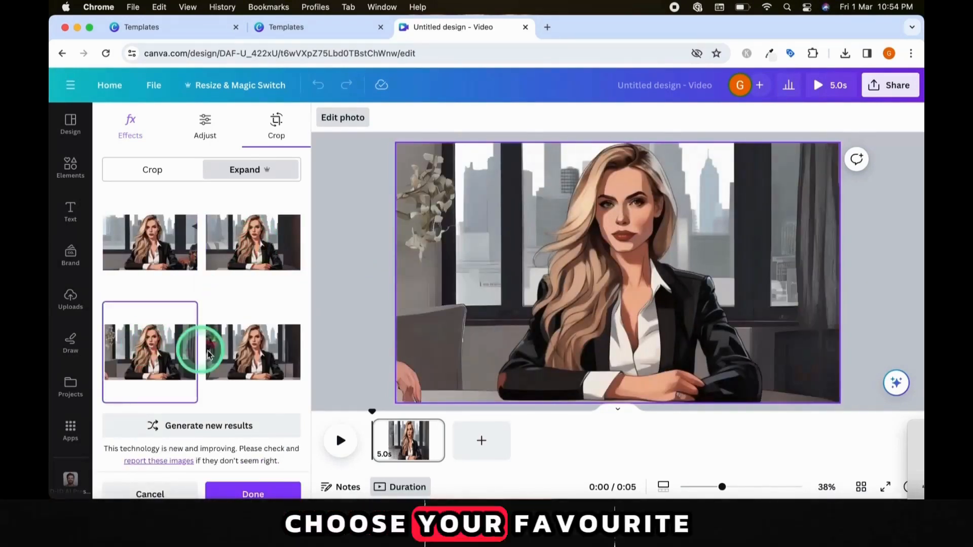
pyautogui.click(253, 352)
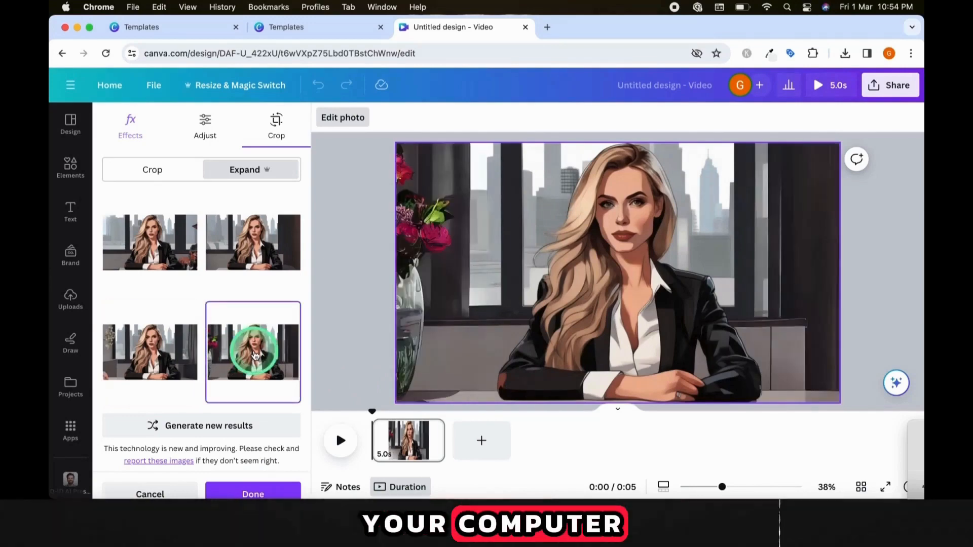
pyautogui.click(252, 494)
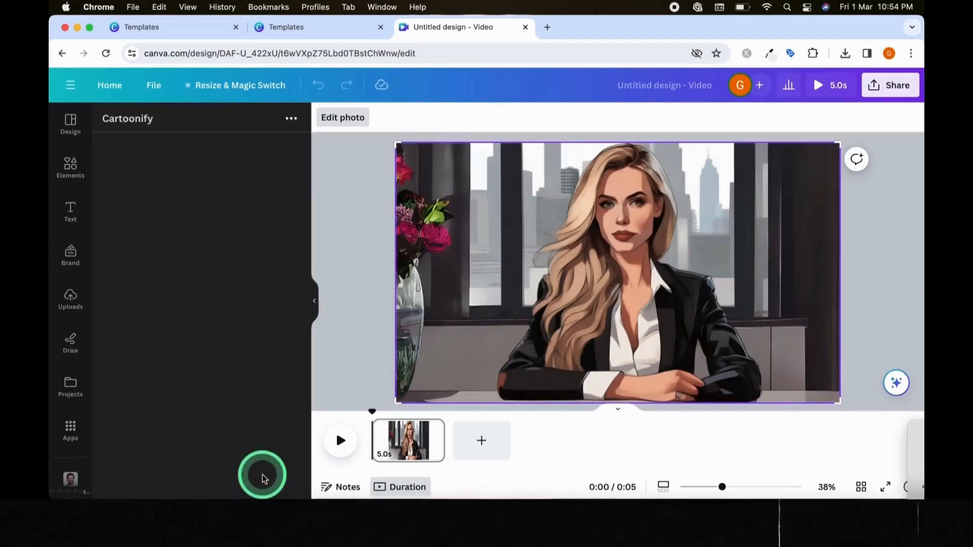
# - Download the design as PNG and upload it as a new presenter in D-ID AI Presenters
pyautogui.click(896, 85)
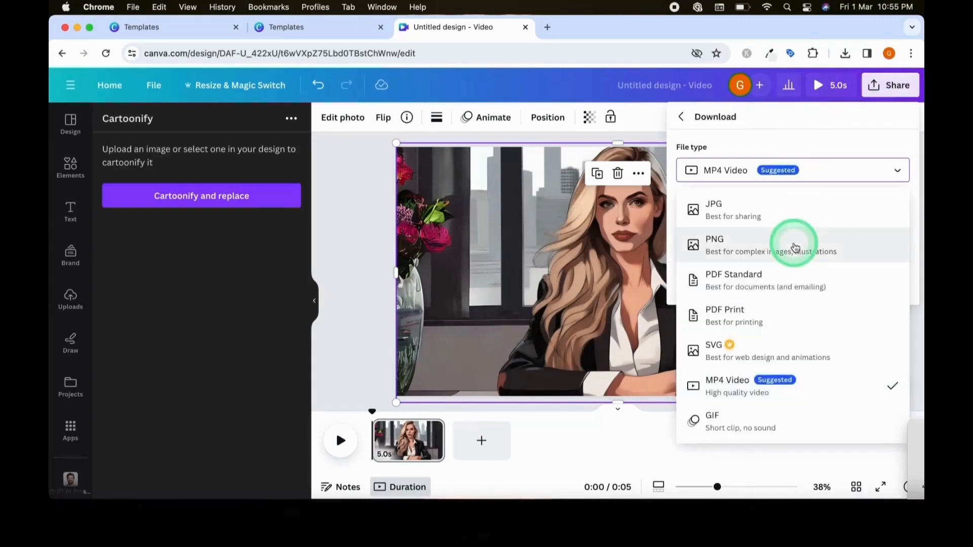
pyautogui.click(714, 239)
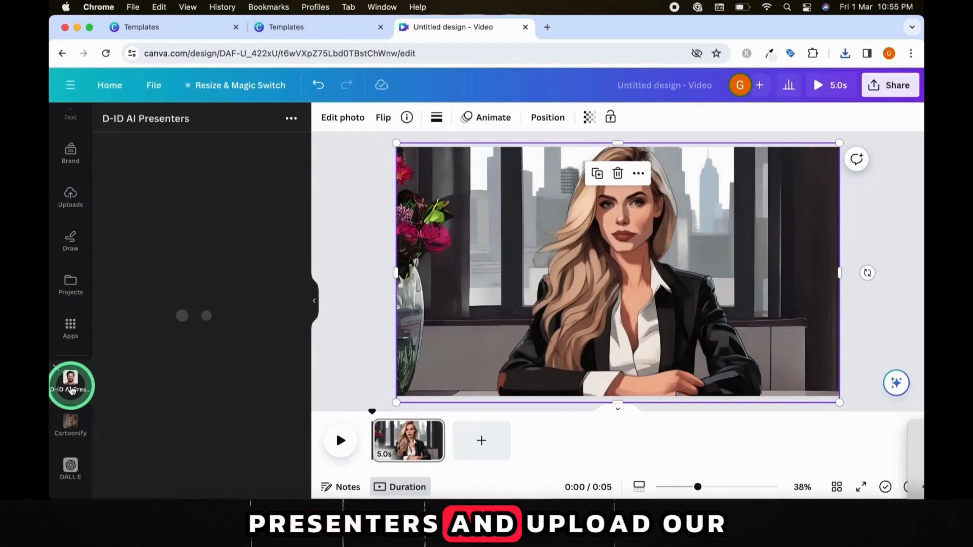
pyautogui.click(135, 192)
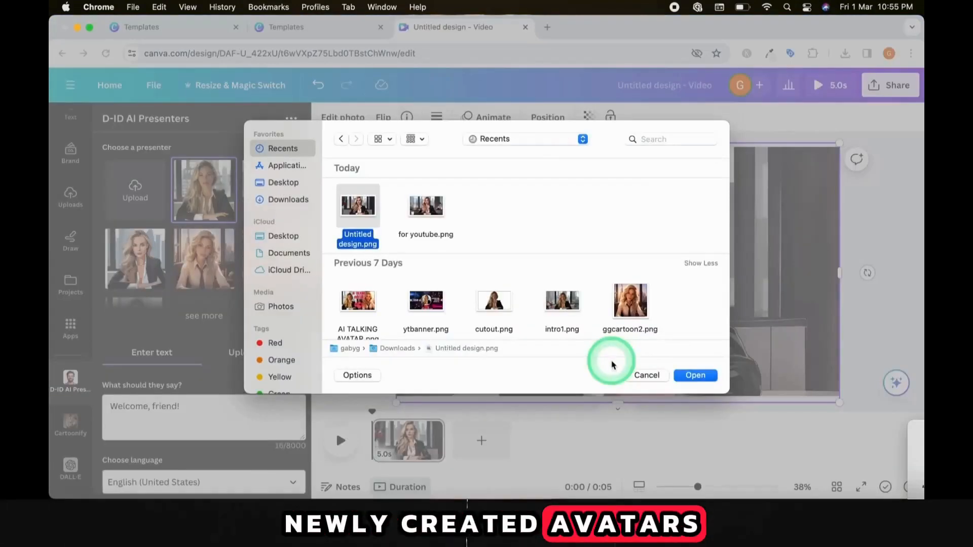
pyautogui.click(694, 375)
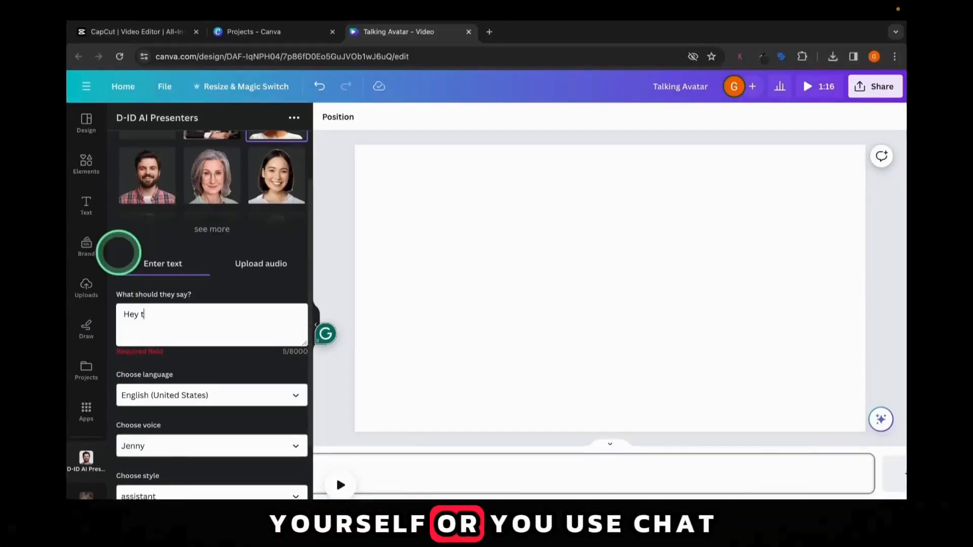
# - Write the script 'Hey there, I'm gonna be your new Ai presenter, and do the dirty work for ya'
pyautogui.write('here,')
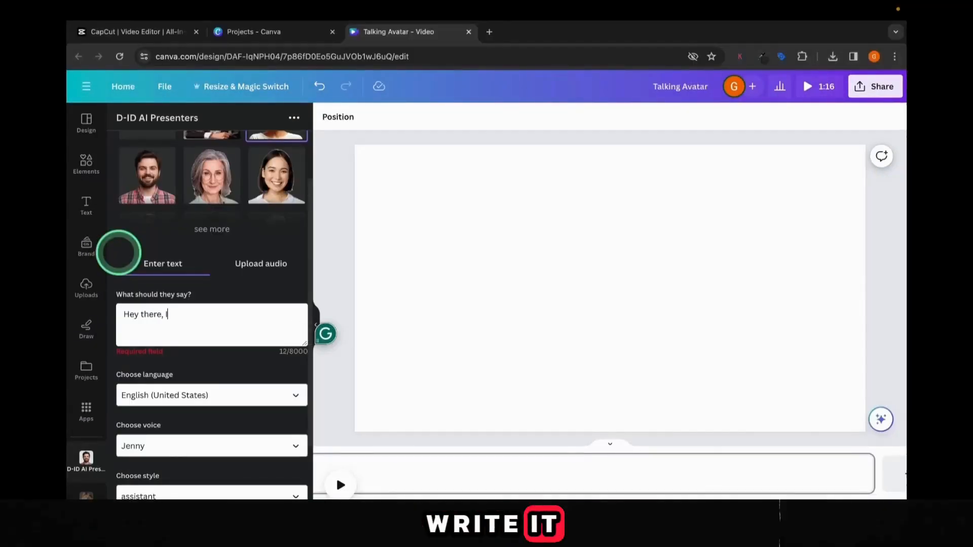
pyautogui.write("I'm gonna")
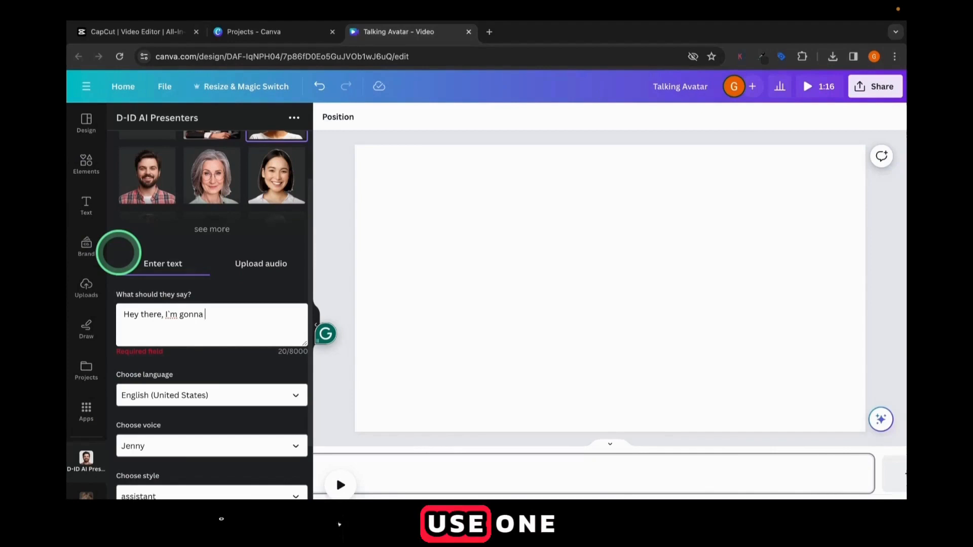
pyautogui.write('be your')
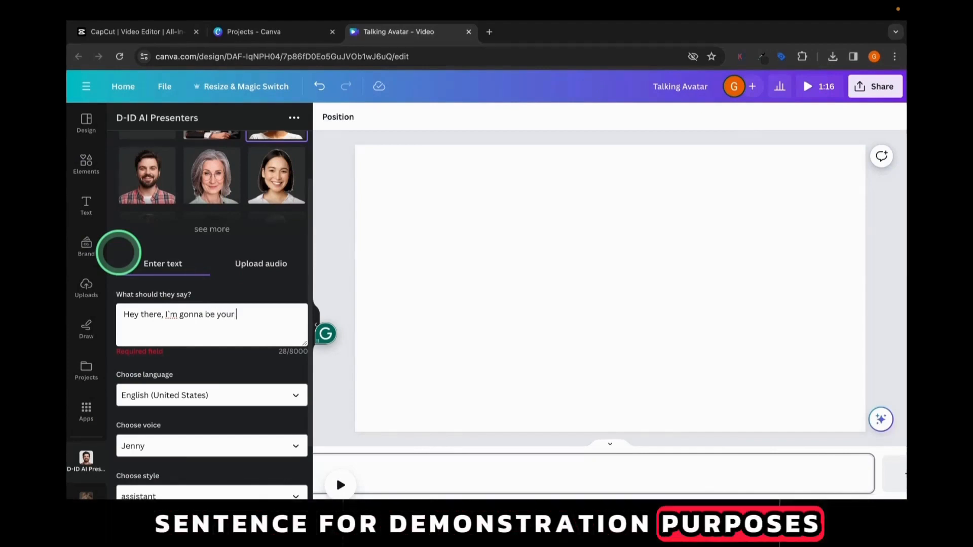
pyautogui.write('new Ai')
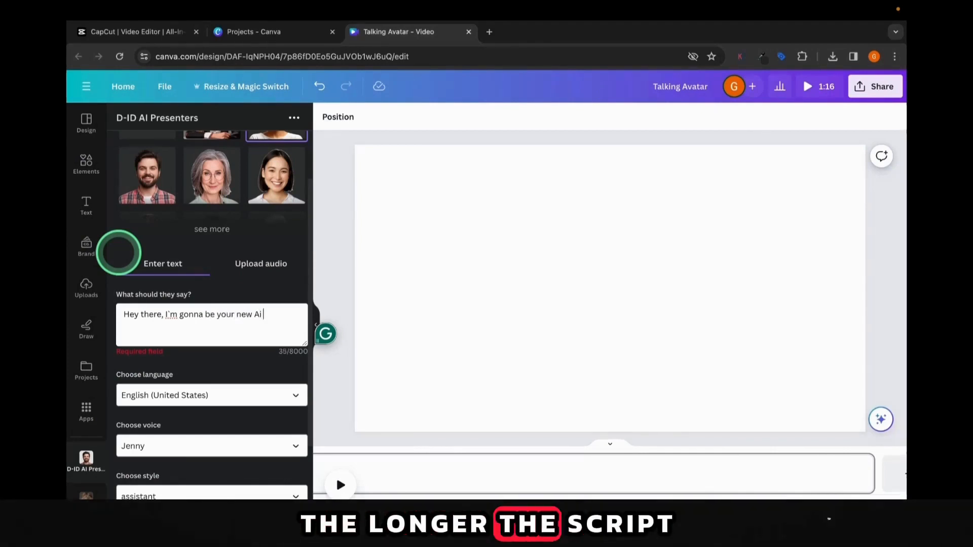
pyautogui.write('presente')
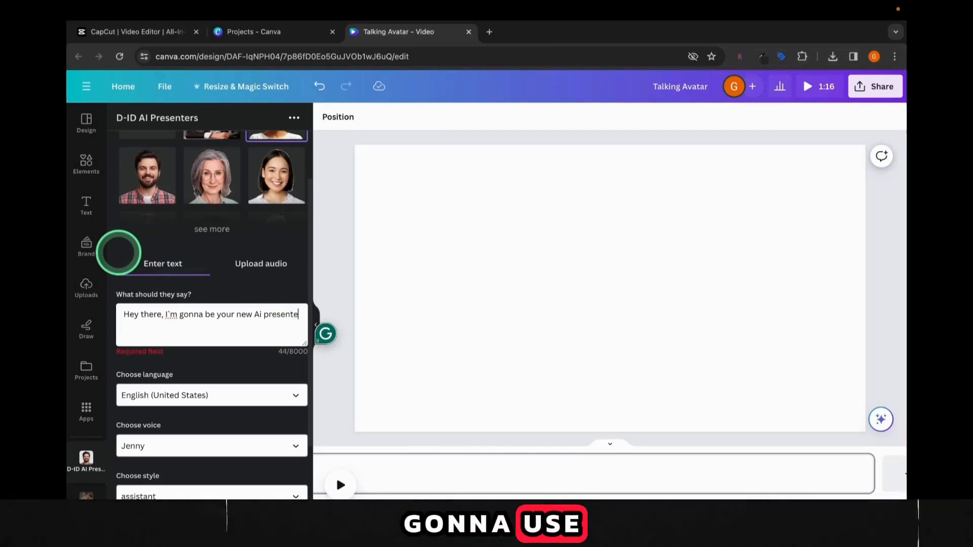
pyautogui.write('r, and')
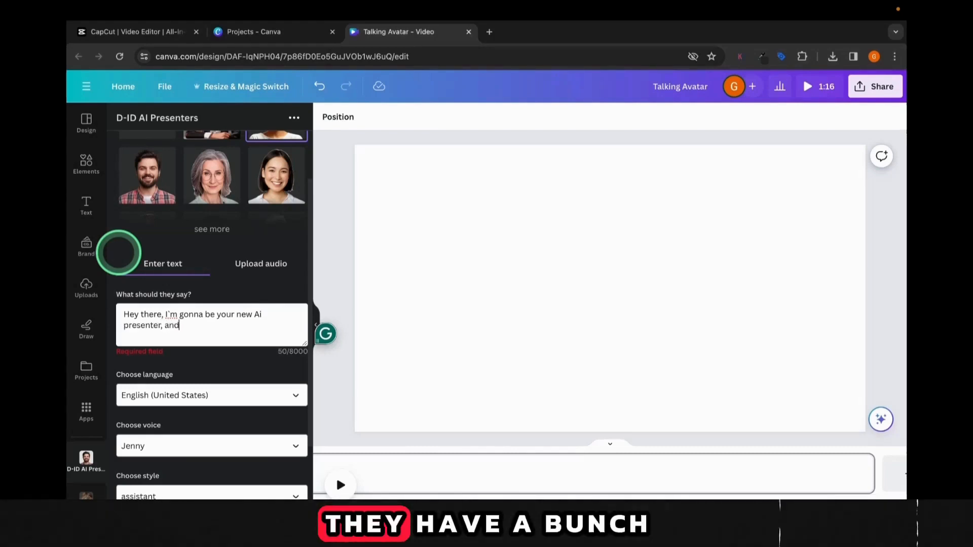
pyautogui.write('do the dirt')
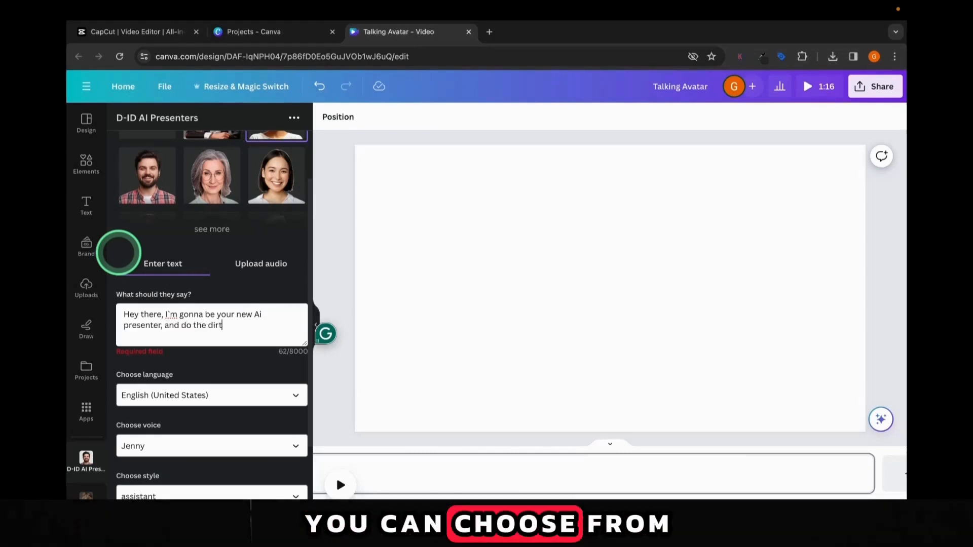
pyautogui.write('y work for ya !')
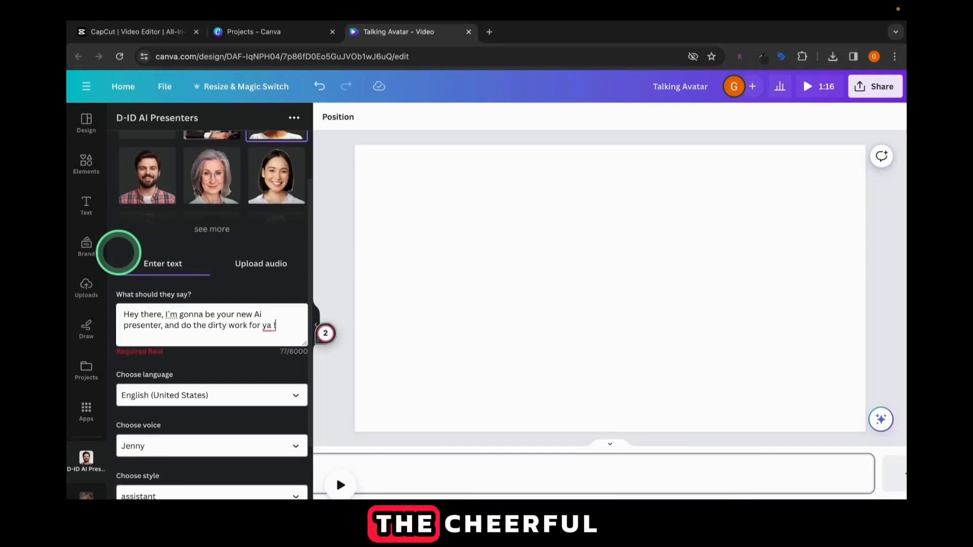
# - Preview the script in the friendly and excited speaking styles
pyautogui.scroll(-3)
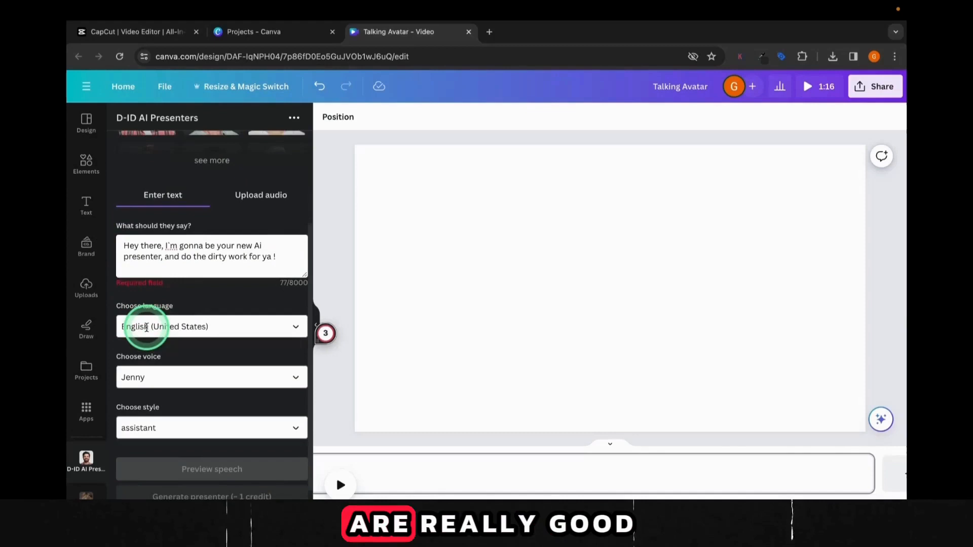
pyautogui.click(211, 427)
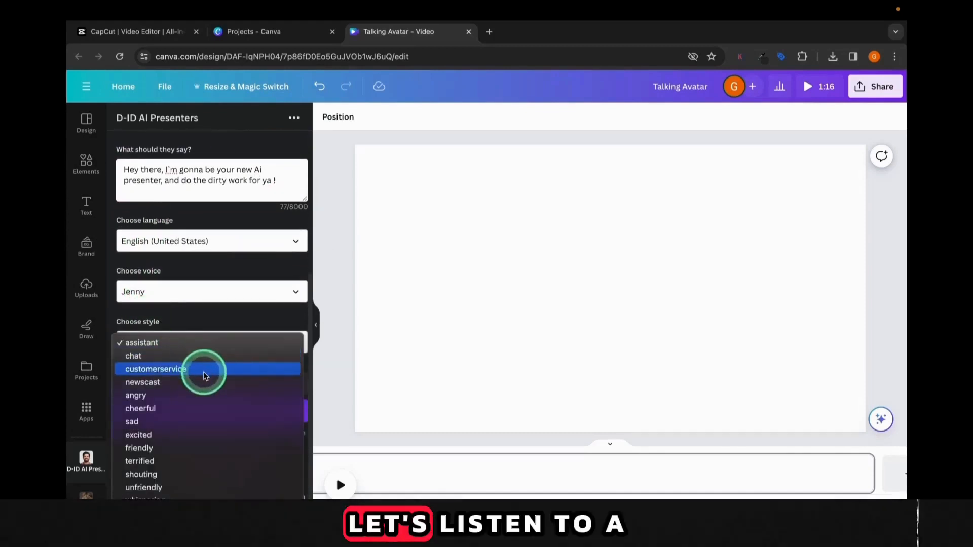
pyautogui.moveTo(215, 448)
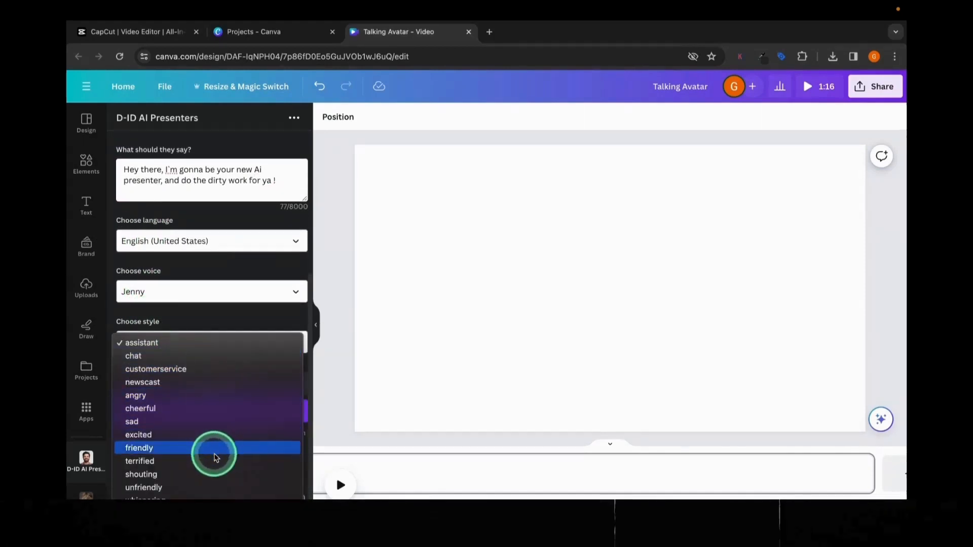
pyautogui.click(139, 448)
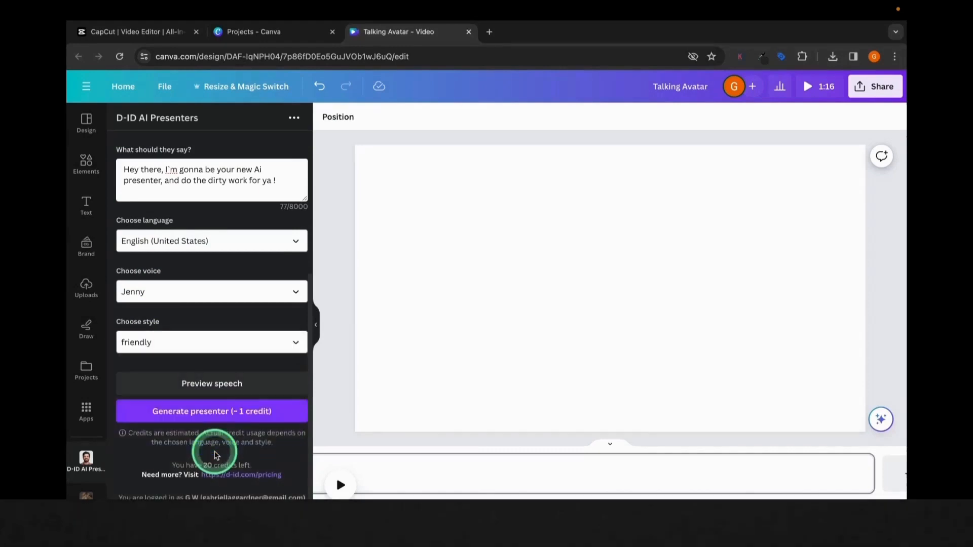
pyautogui.click(210, 383)
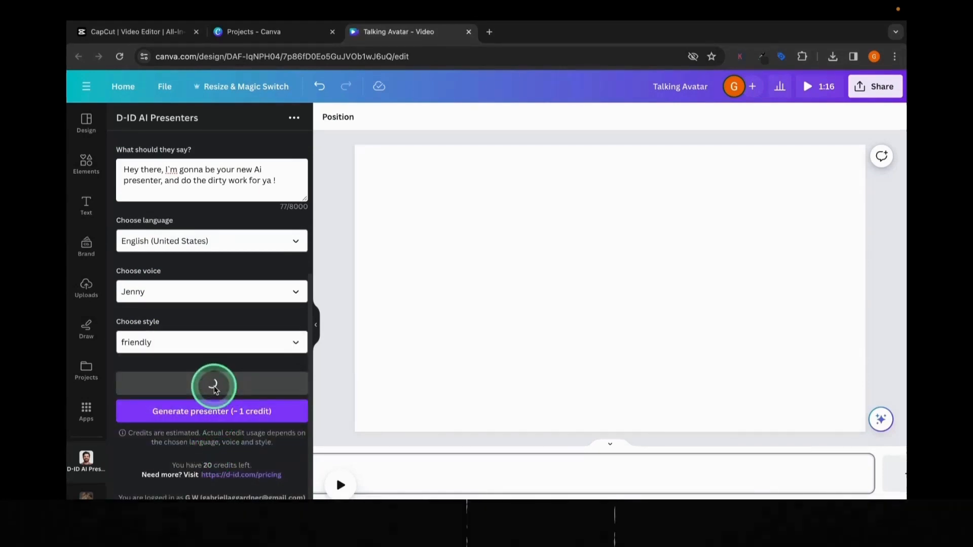
pyautogui.click(211, 383)
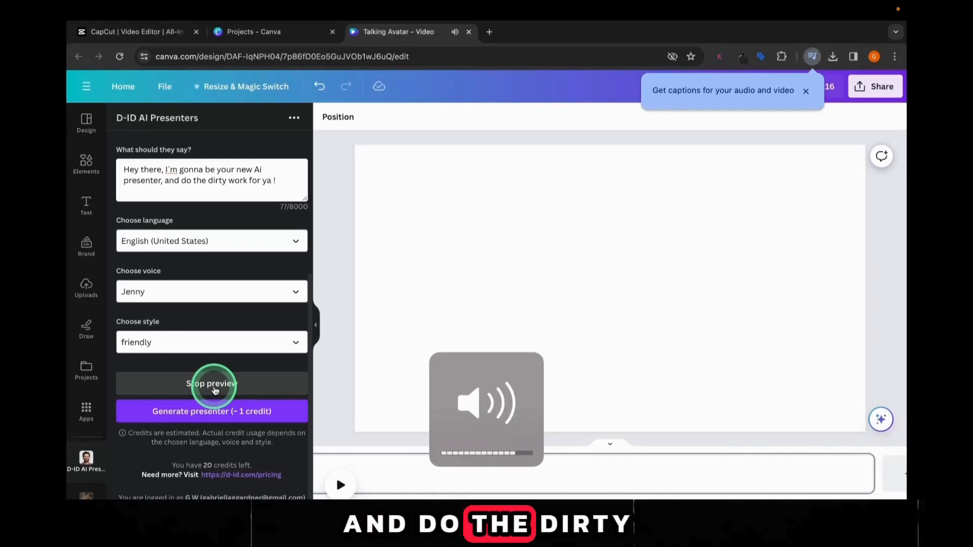
pyautogui.click(211, 383)
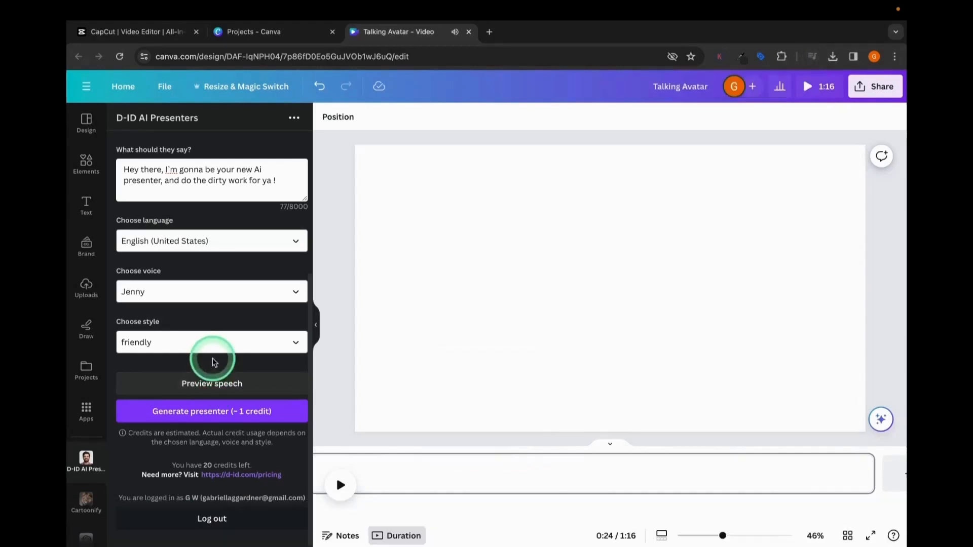
pyautogui.click(212, 342)
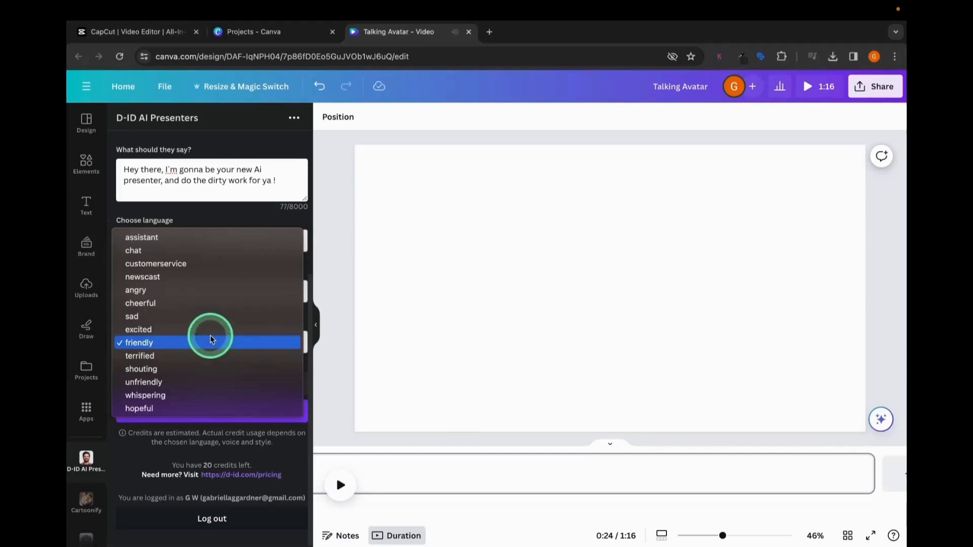
pyautogui.click(138, 329)
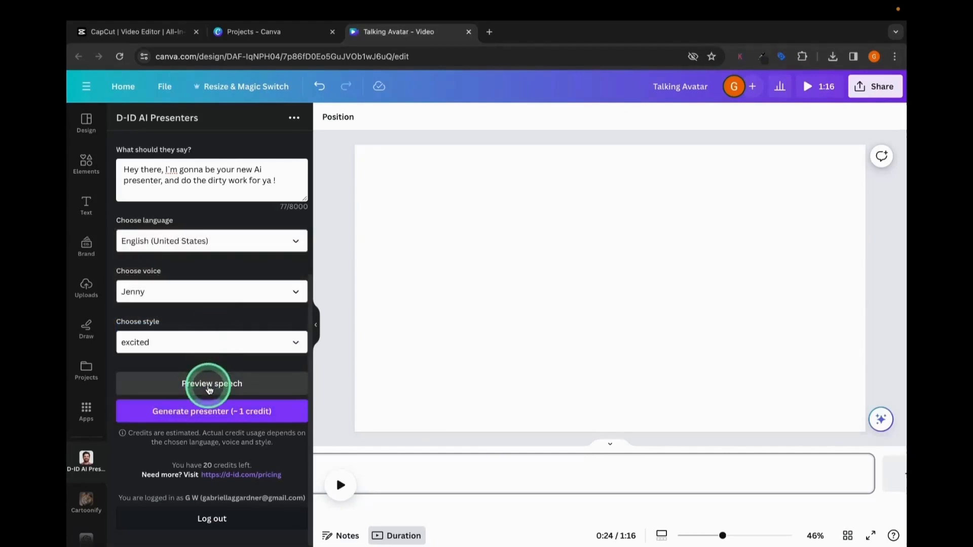
pyautogui.click(212, 384)
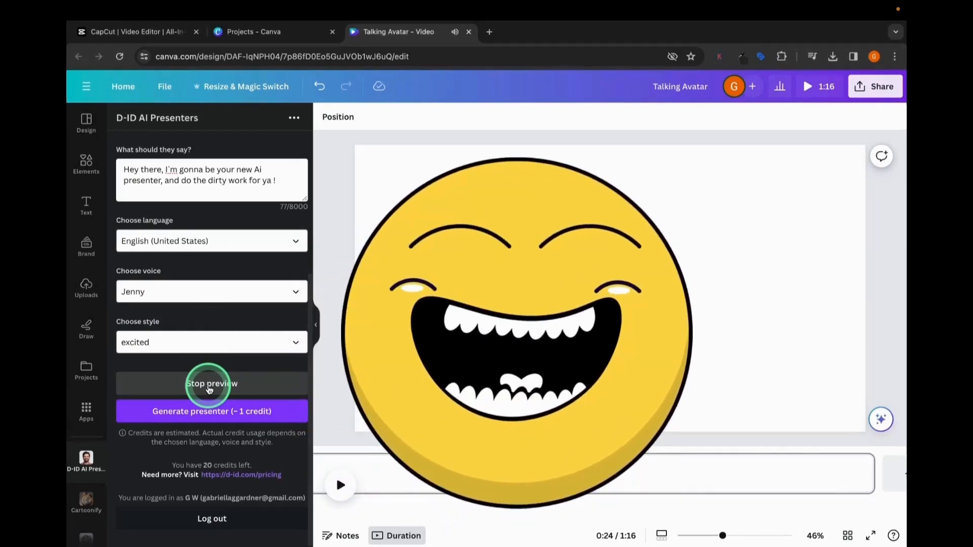
# - Try the Michelle voice, settle on Jane with friendly style, and start Generate presenter
pyautogui.click(211, 291)
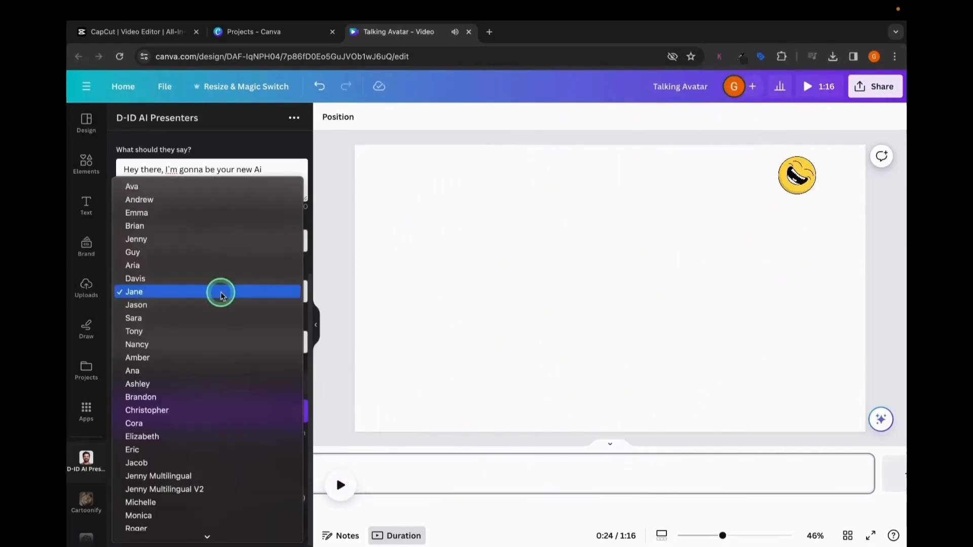
pyautogui.scroll(-3)
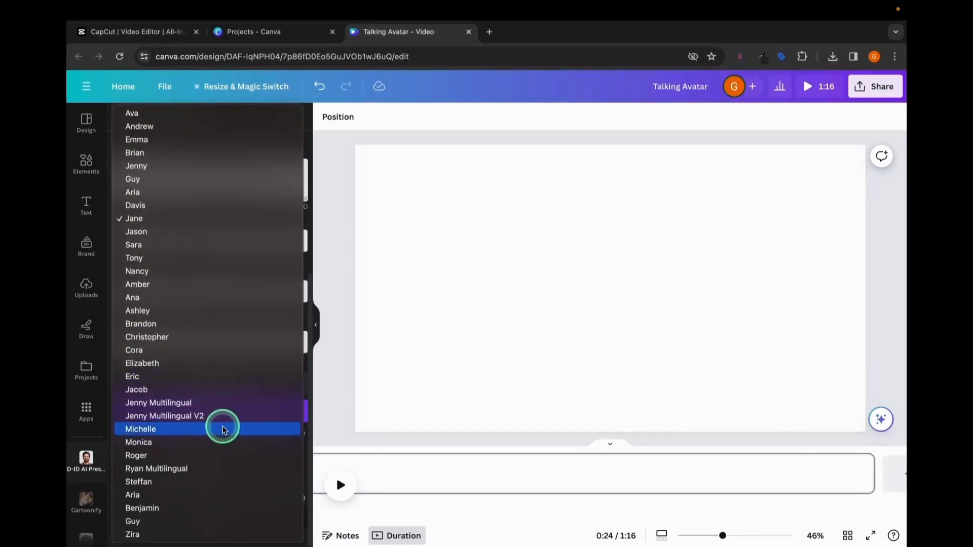
pyautogui.click(140, 429)
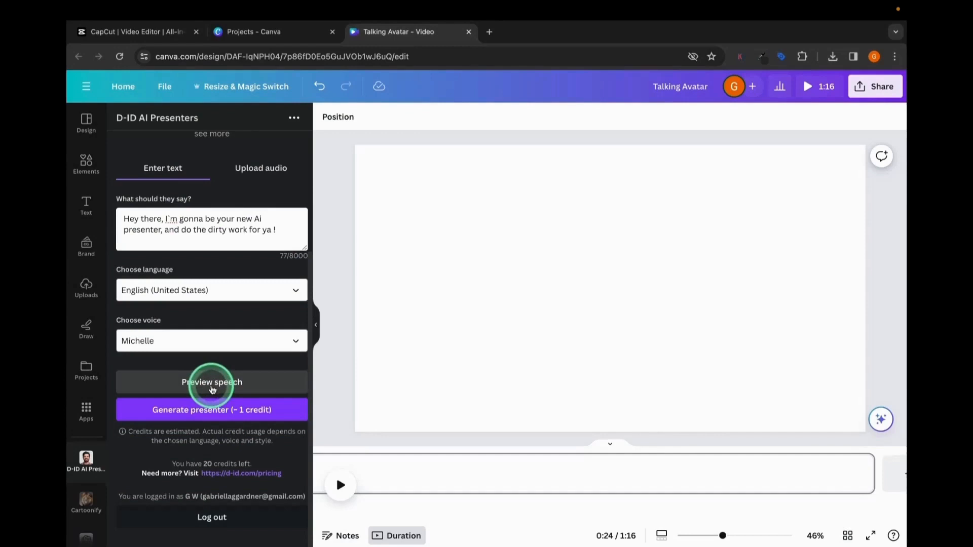
pyautogui.click(212, 382)
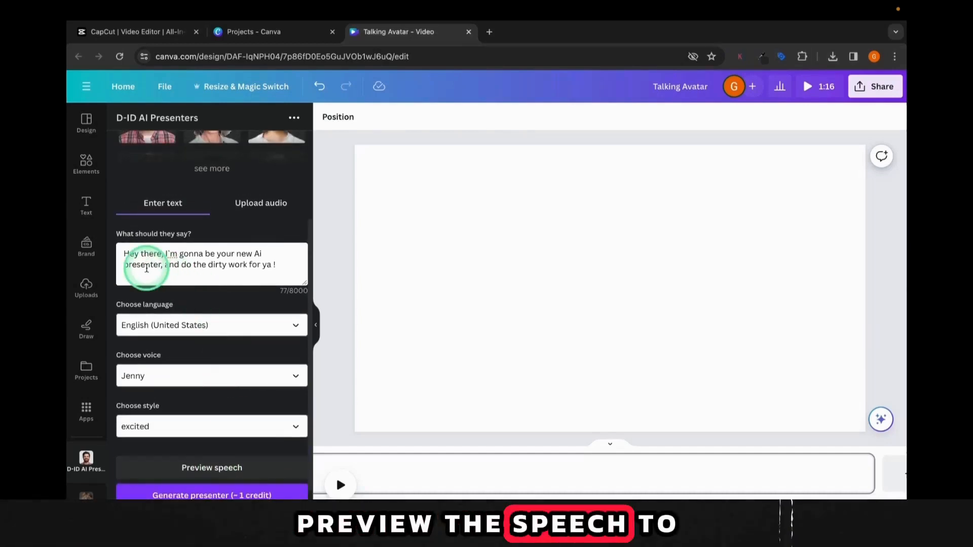
pyautogui.scroll(3)
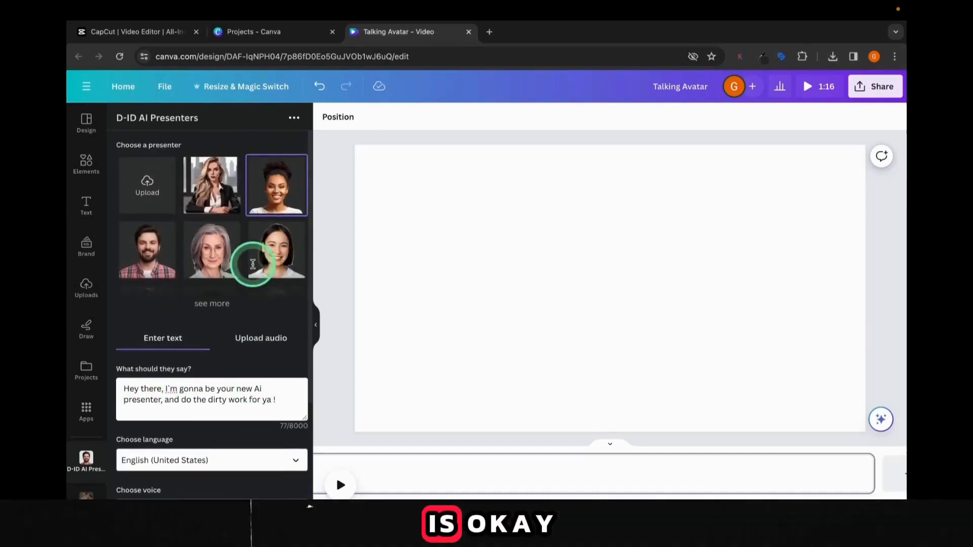
pyautogui.scroll(-3)
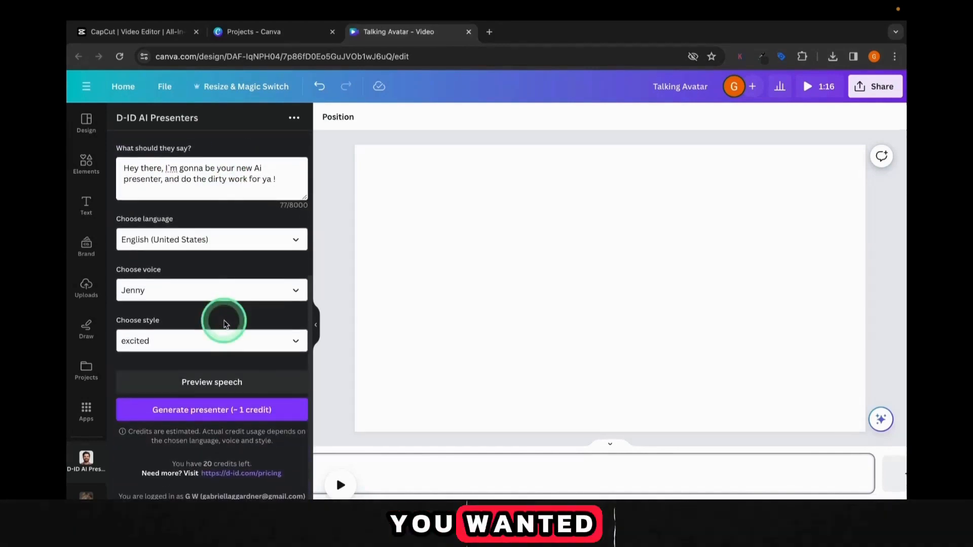
pyautogui.click(211, 410)
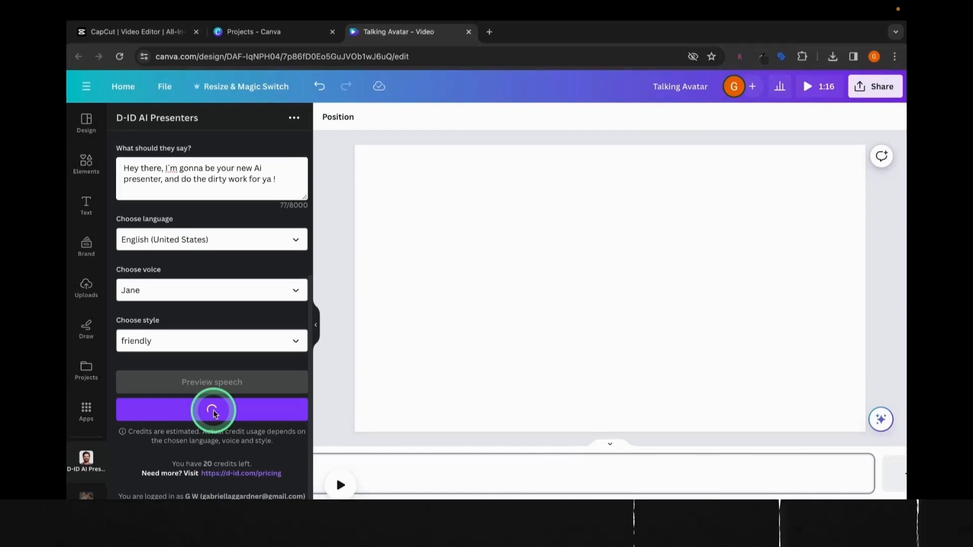
# - Generate the talking presenter video and bring up its Effects panel with Background Remover
pyautogui.click(211, 409)
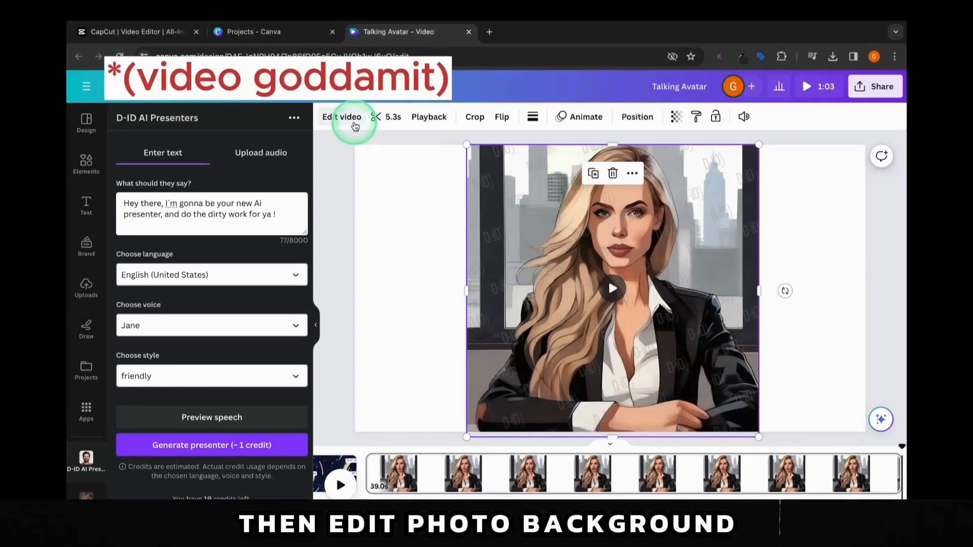
pyautogui.click(341, 117)
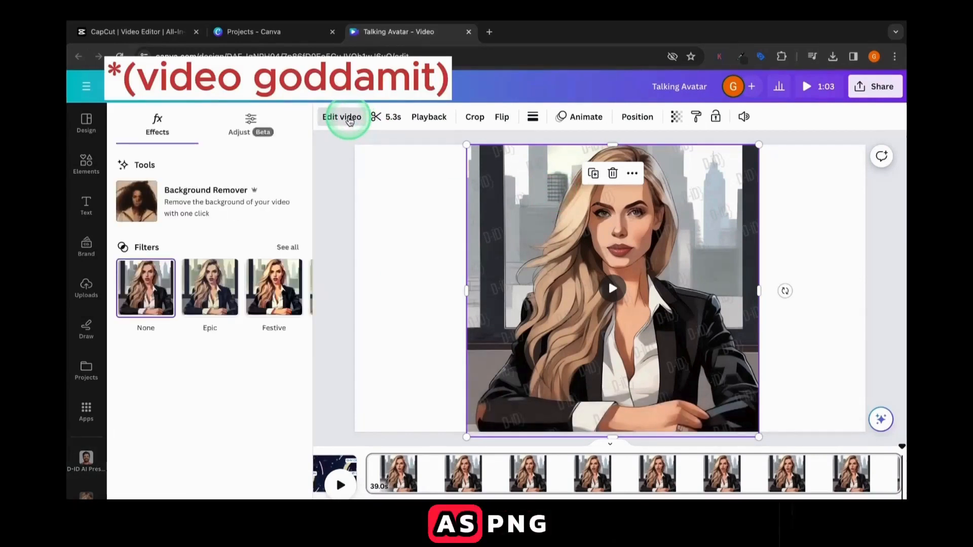
pyautogui.click(206, 201)
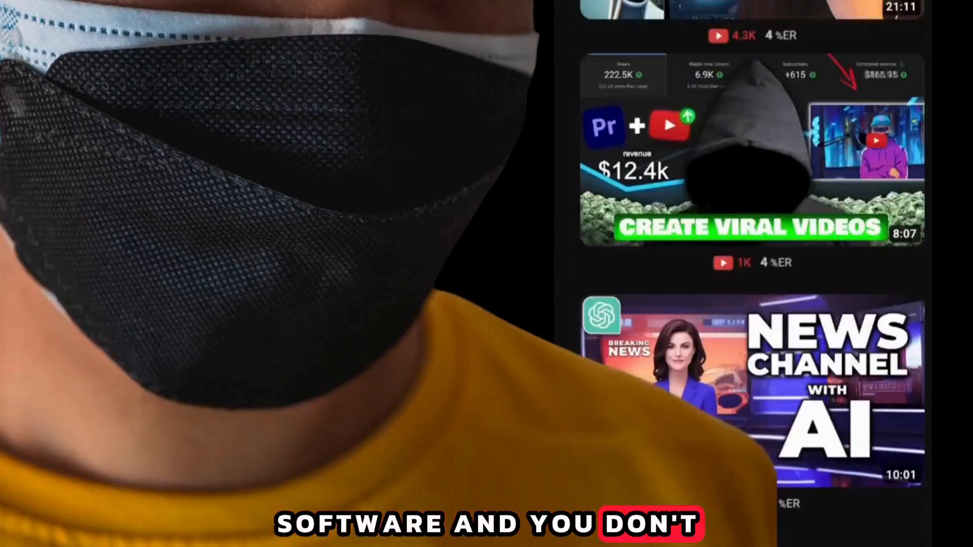
# - Browse the Uploads audio list in the For Synclab design's side panel
pyautogui.scroll(-3)
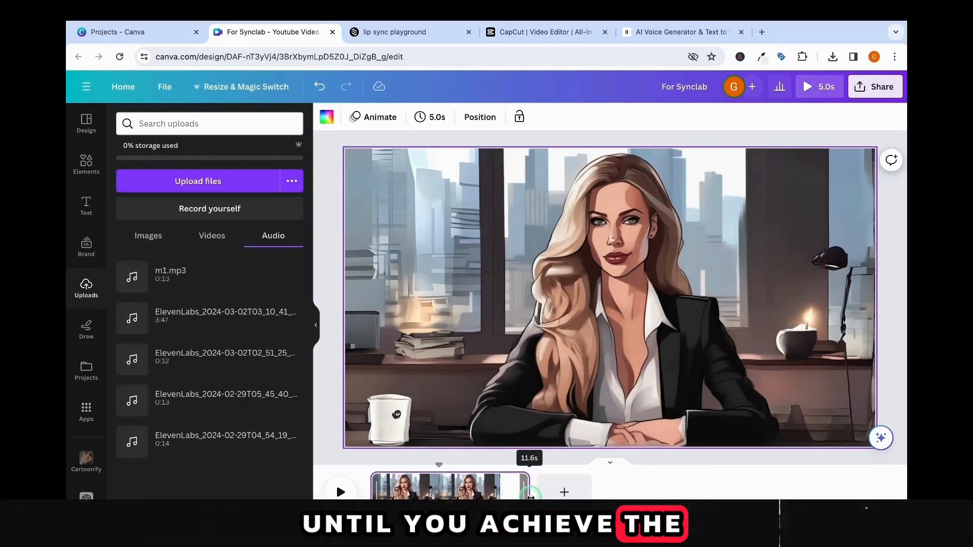
# - Extend the clip to 13.0s and download the design as an MP4 video
pyautogui.click(437, 117)
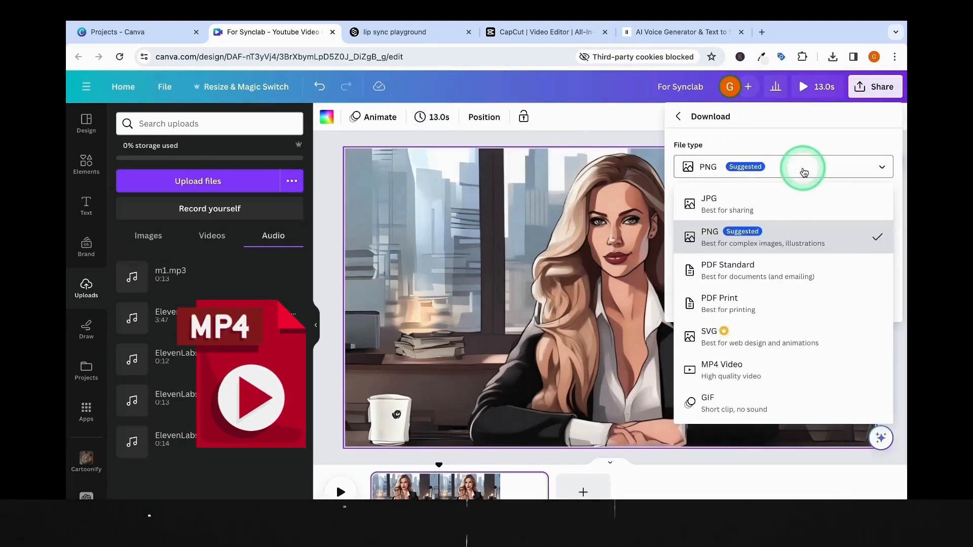
pyautogui.click(721, 369)
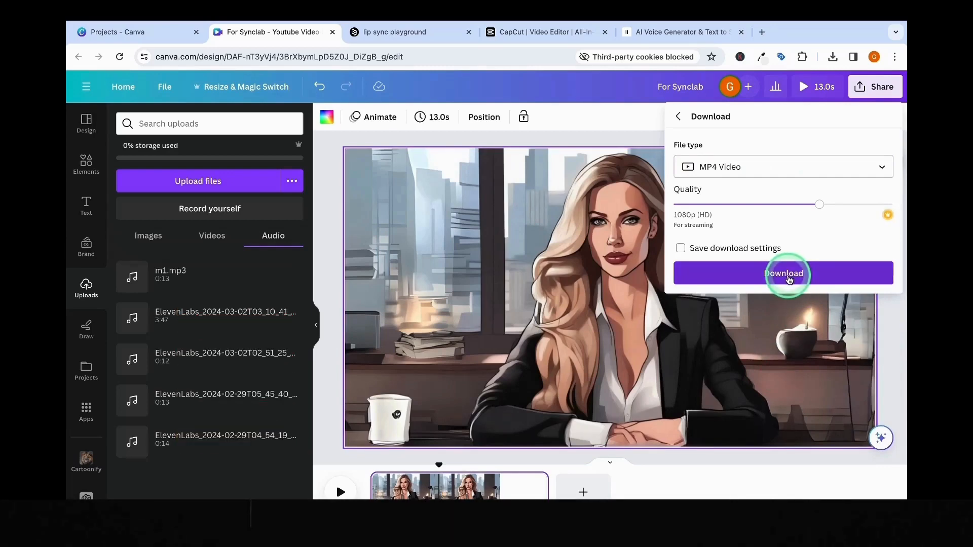
pyautogui.click(411, 32)
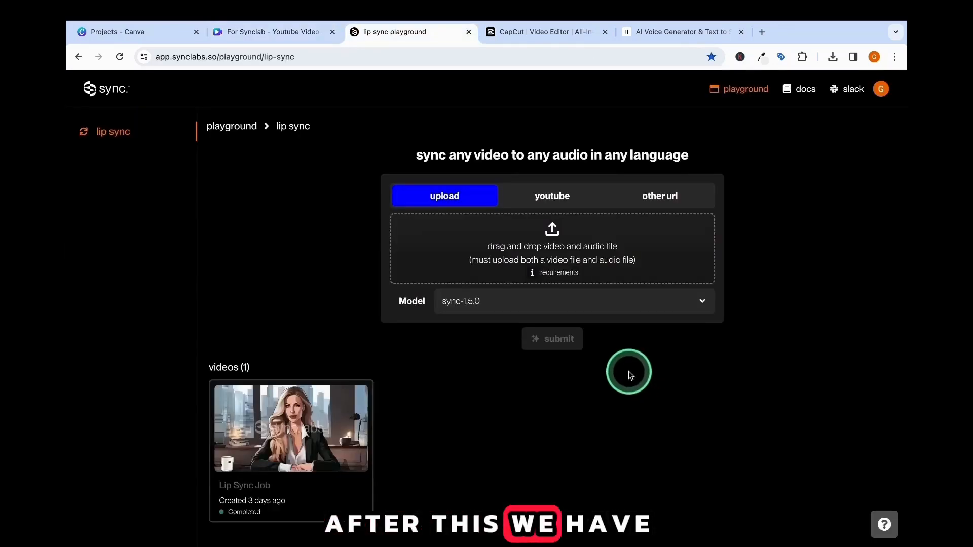
pyautogui.moveTo(503, 235)
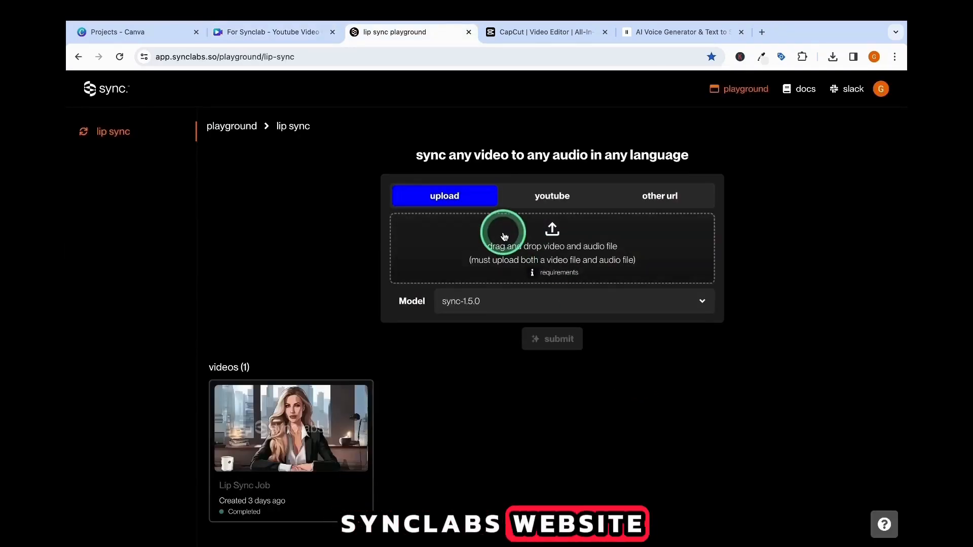
# - Upload For Synclabs.mp4 and m1.mp3, then submit them as a lip sync job
pyautogui.click(551, 247)
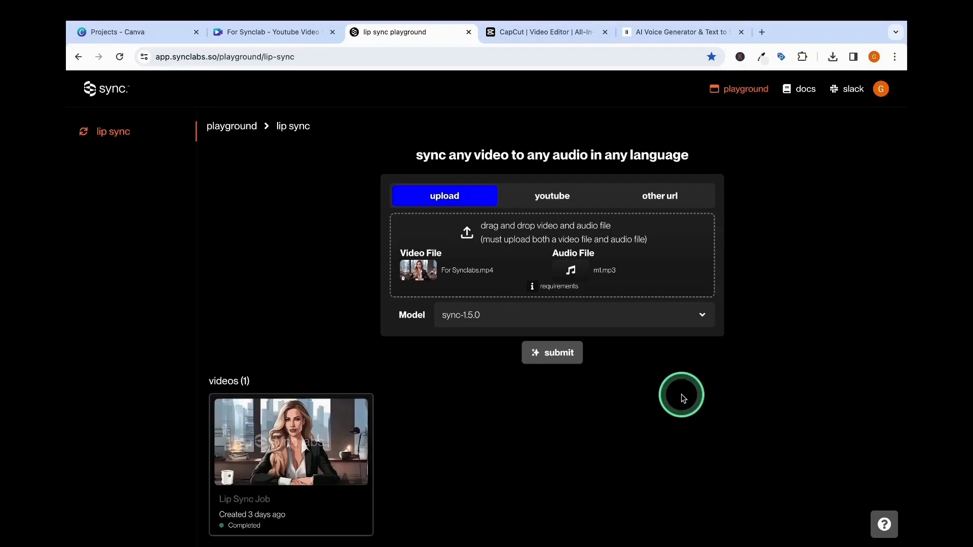
pyautogui.click(550, 353)
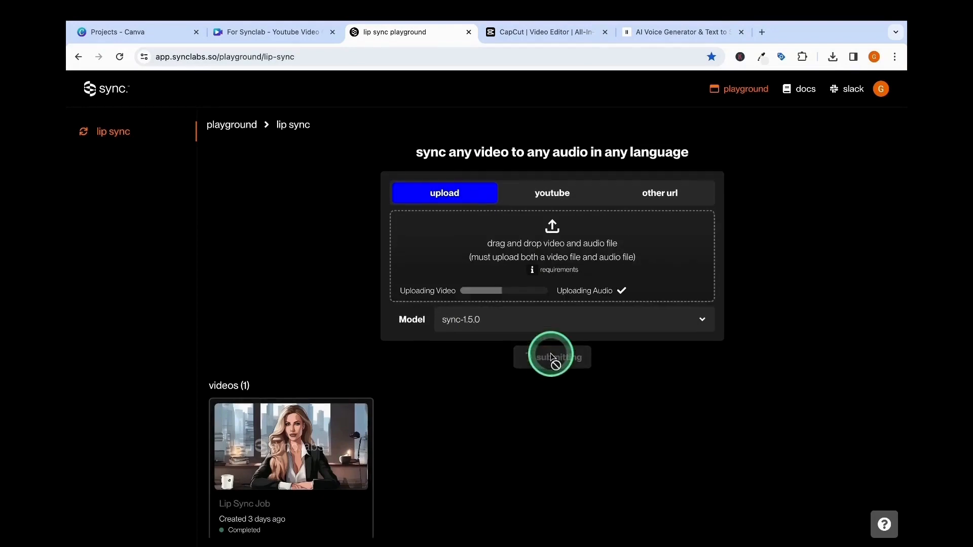
pyautogui.click(551, 357)
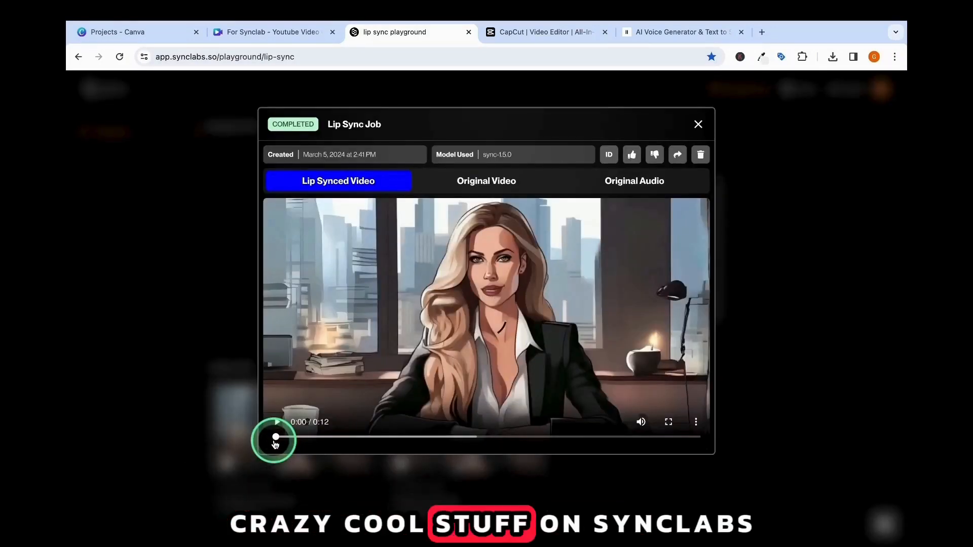
pyautogui.moveTo(278, 410)
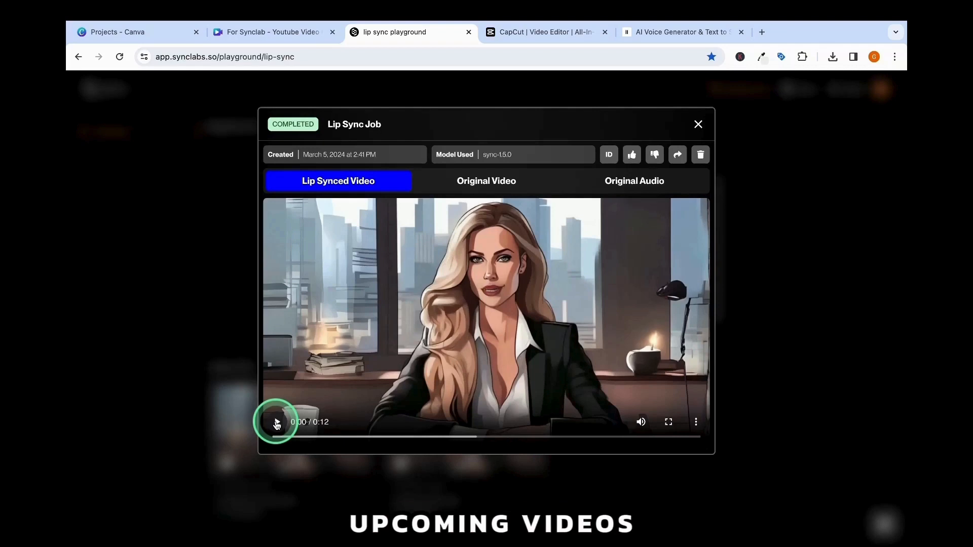
pyautogui.moveTo(697, 124)
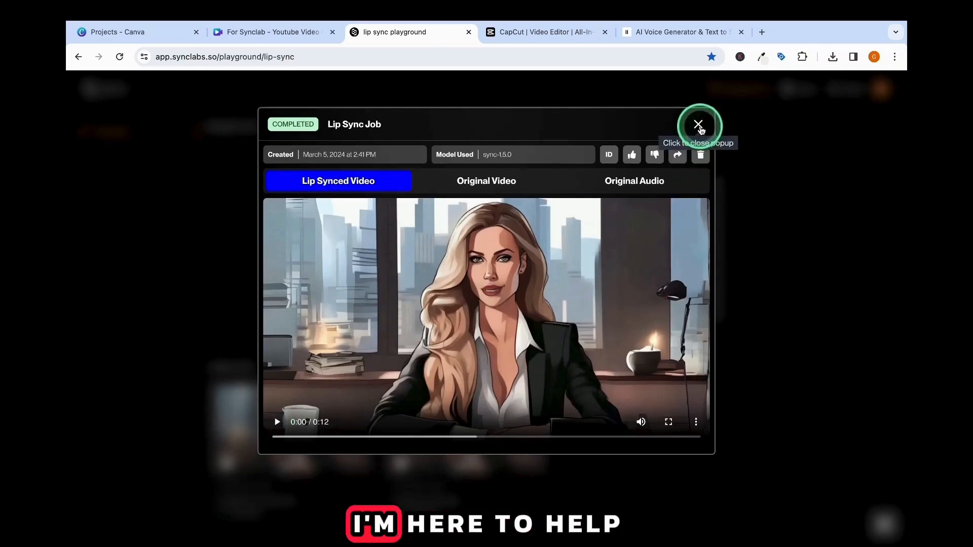